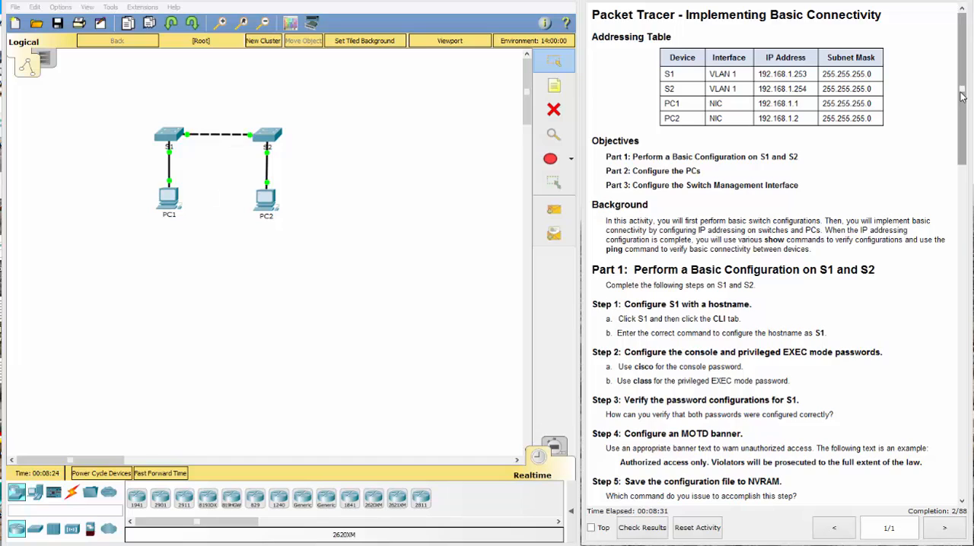
- Enter S1's global configuration mode via en and conf t and set its hostname to S1
scroll("down", 3)
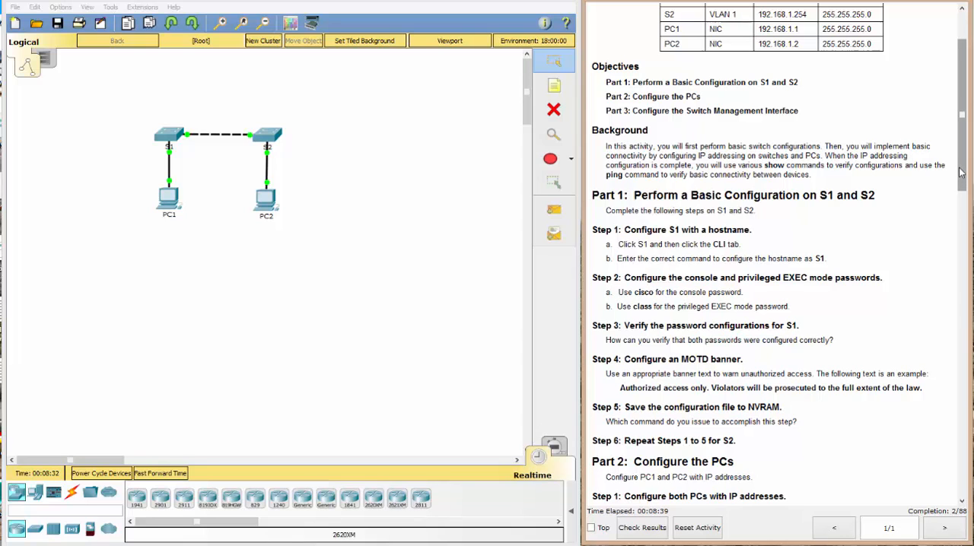
scroll("down", 3)
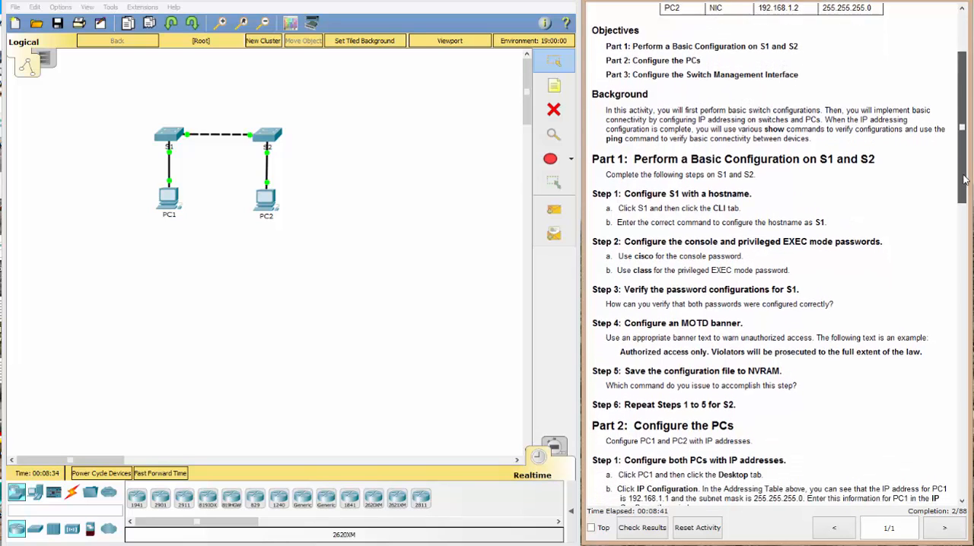
scroll("down", 3)
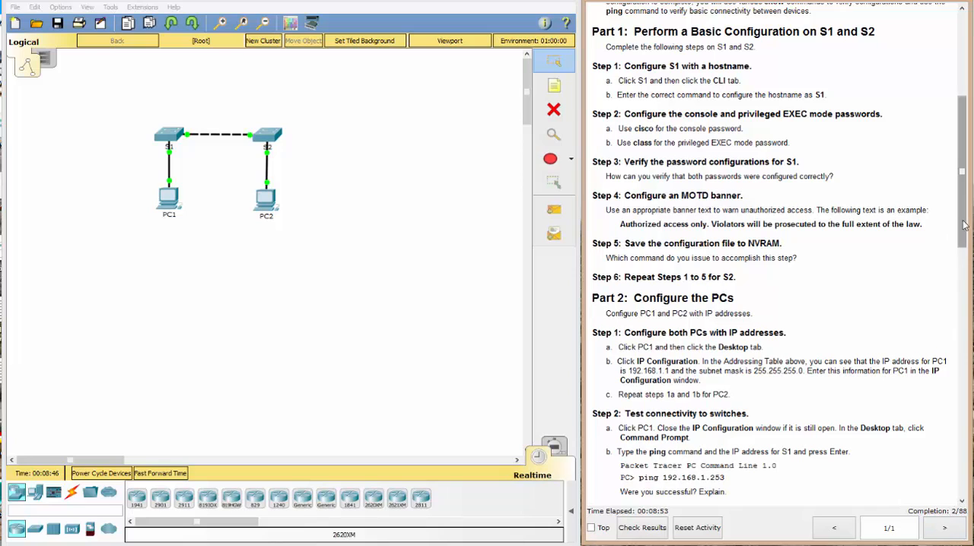
scroll("down", 3)
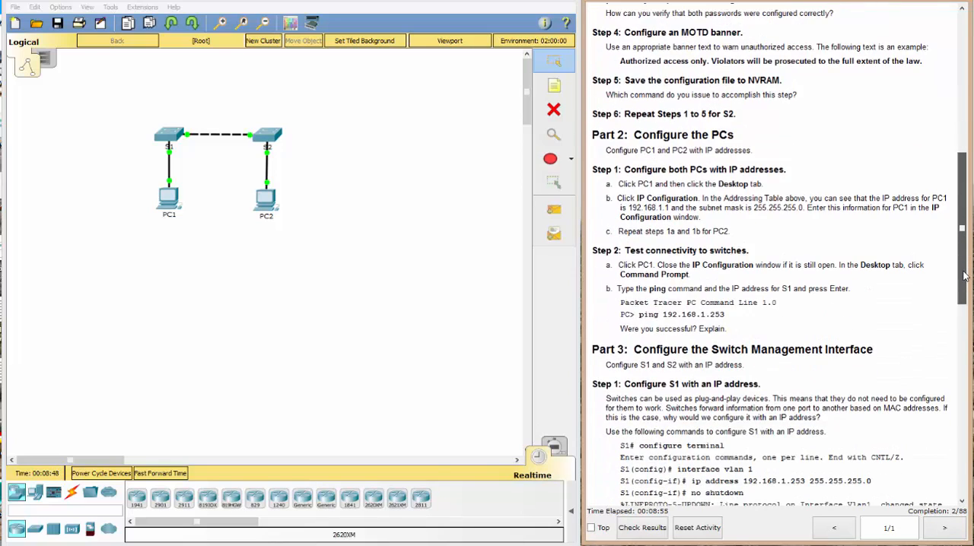
scroll("down", 3)
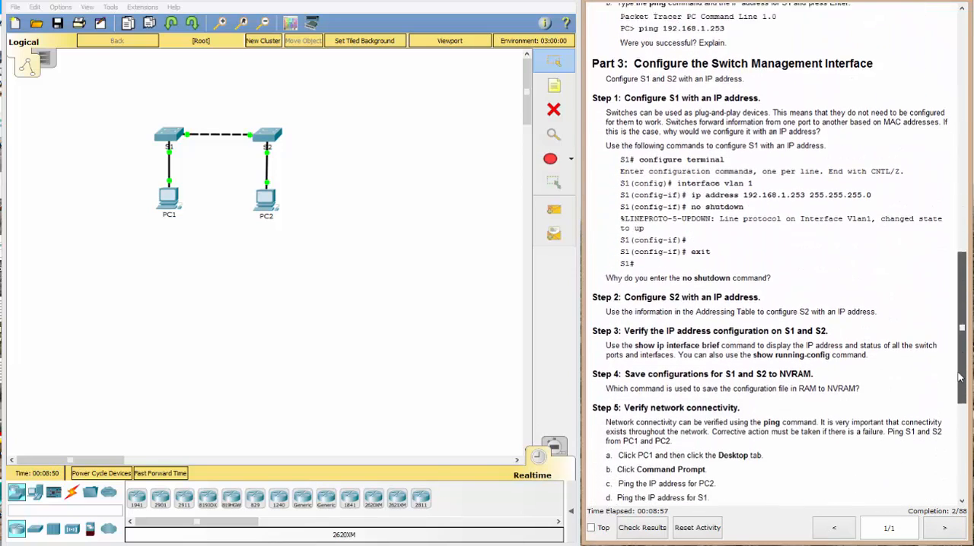
scroll("down", 3)
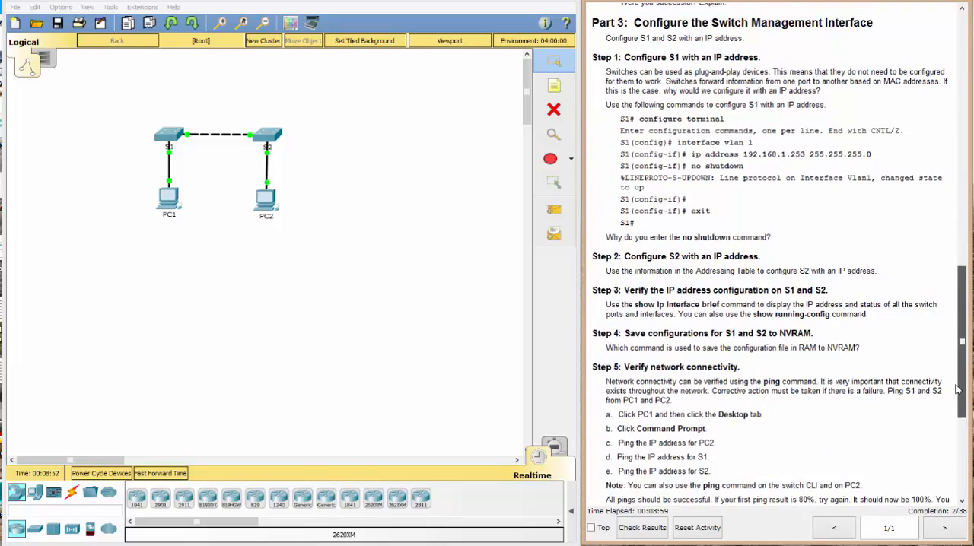
scroll("up", 3)
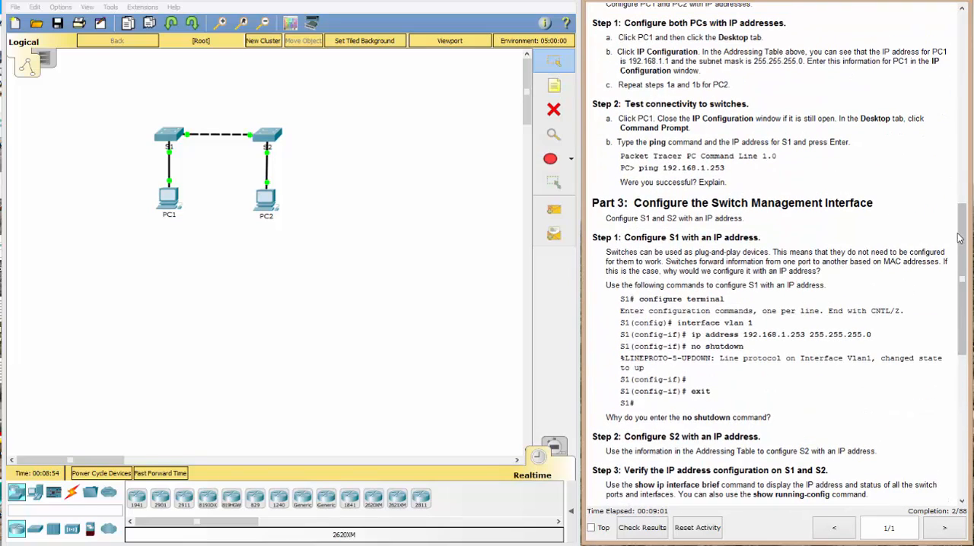
scroll("up", 3)
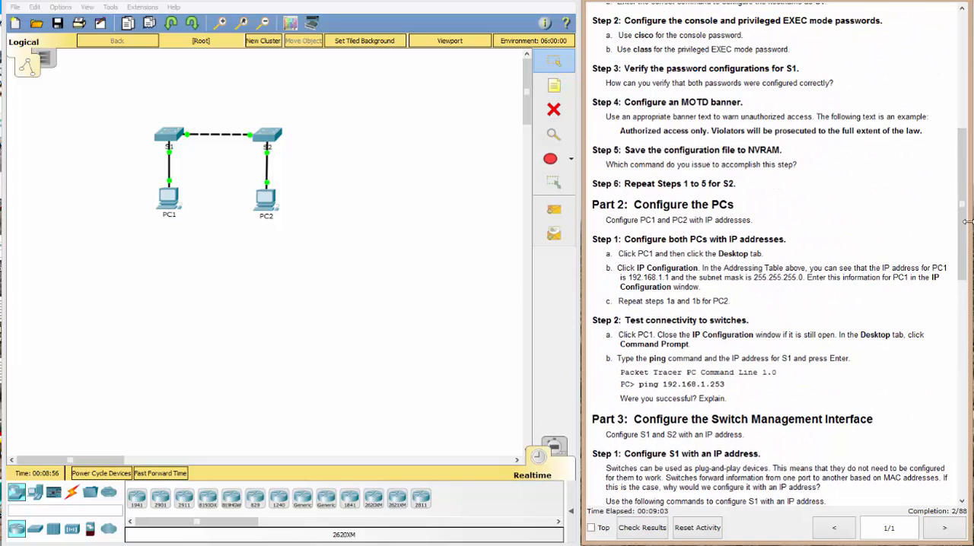
scroll("up", 3)
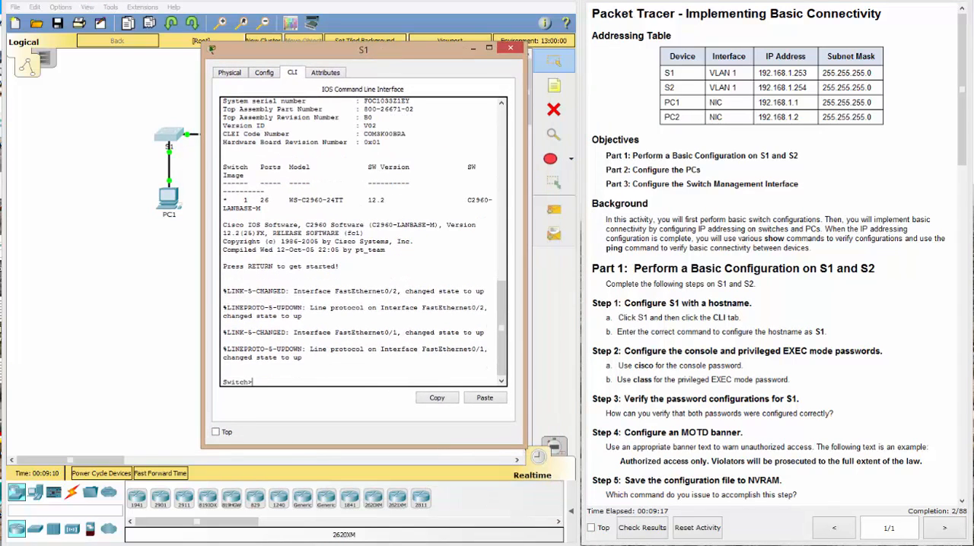
type("en")
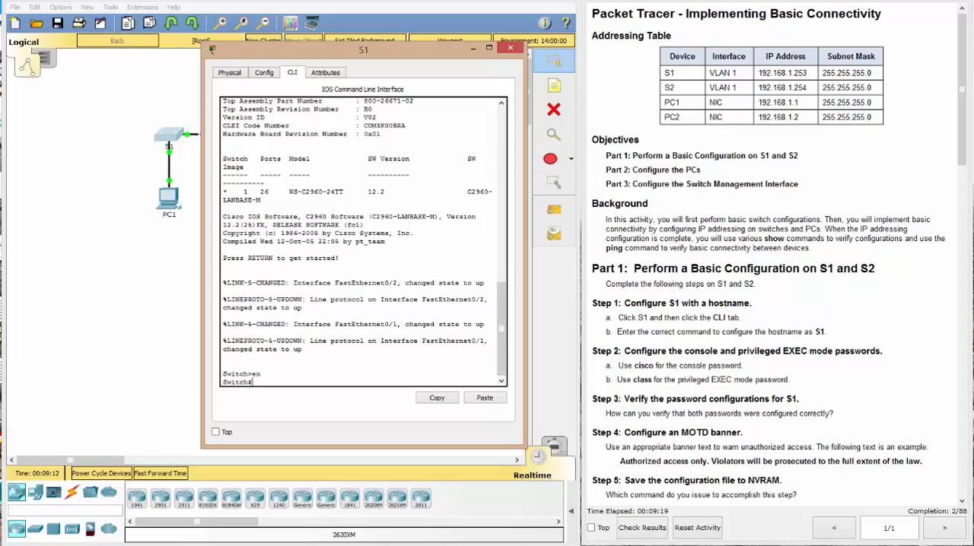
type("conf t")
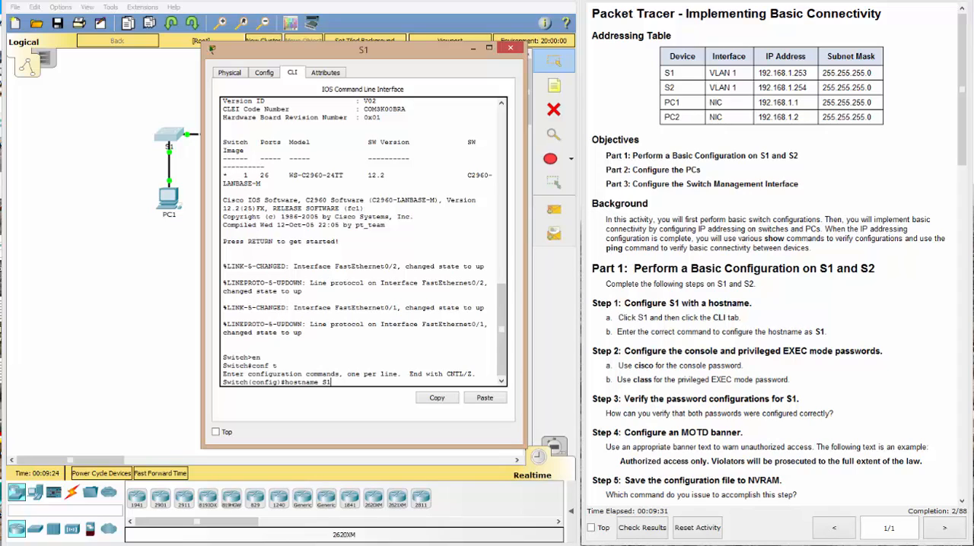
key("Return")
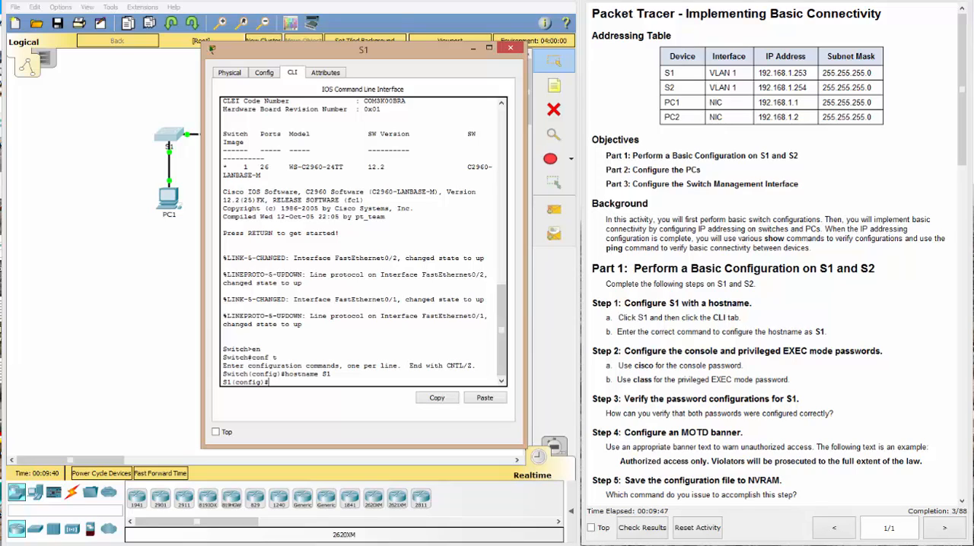
type("hostname ?")
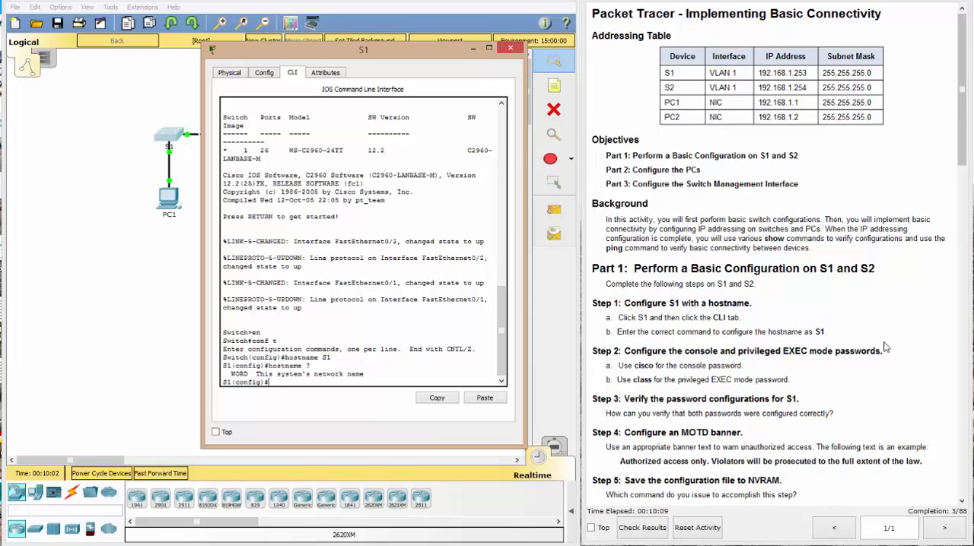
scroll("down", 3)
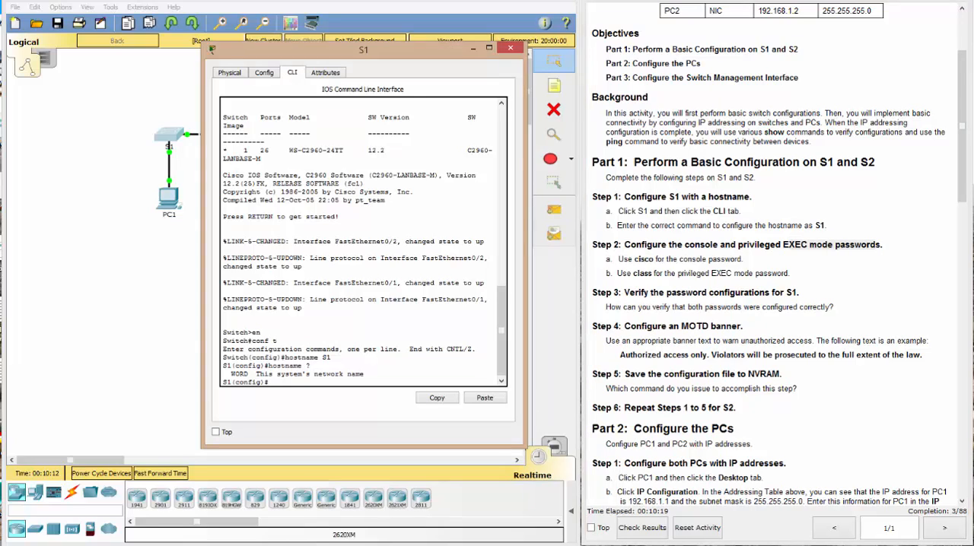
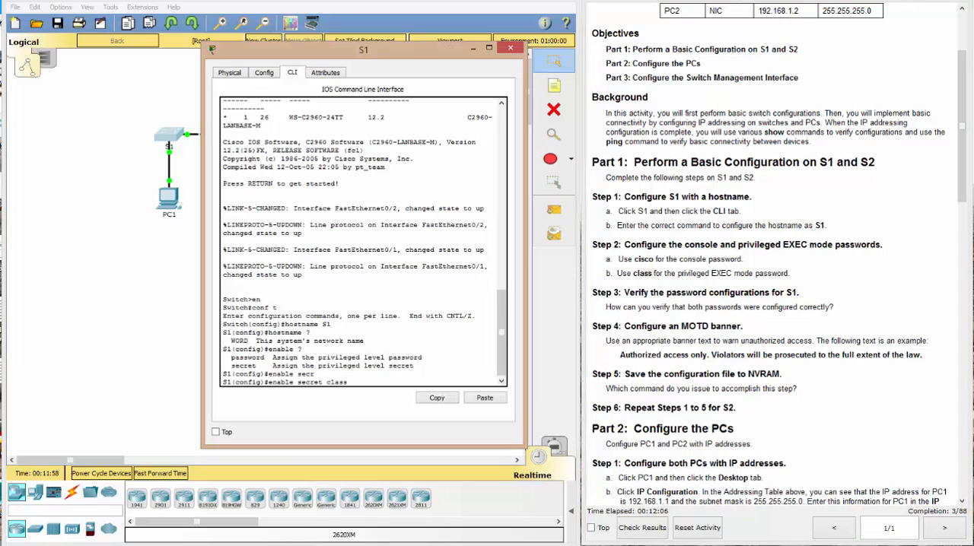
key("Return")
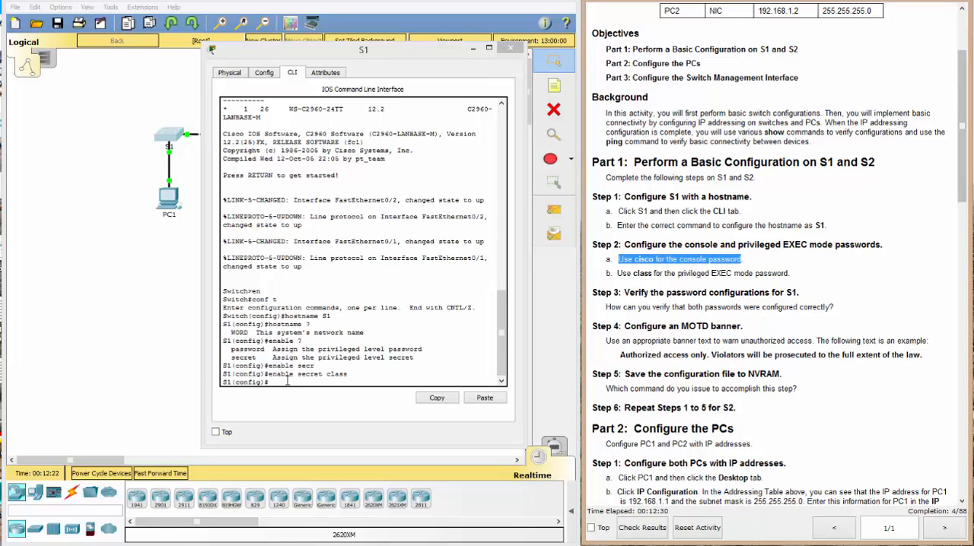
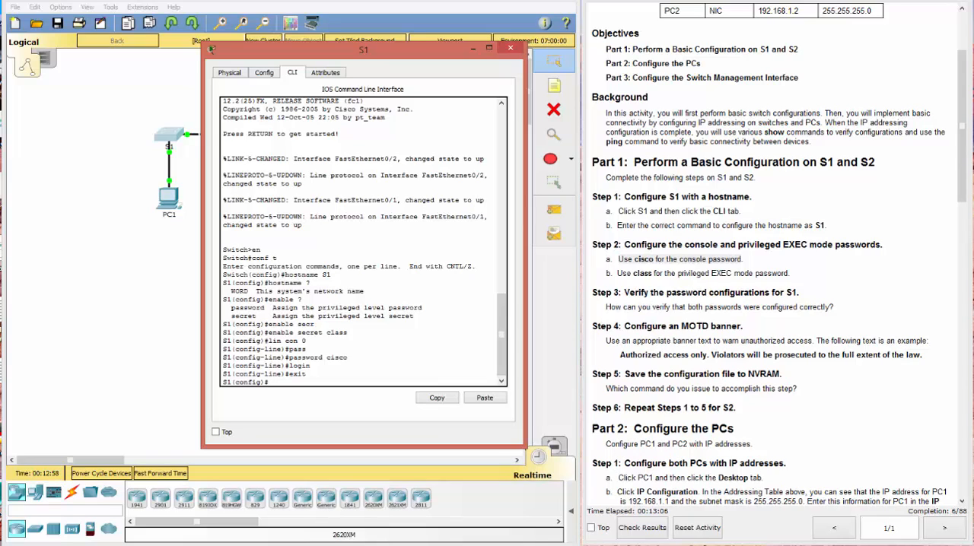
- Show S1's running configuration with do sh run and inspect the encrypted secret hash
type("do sh run")
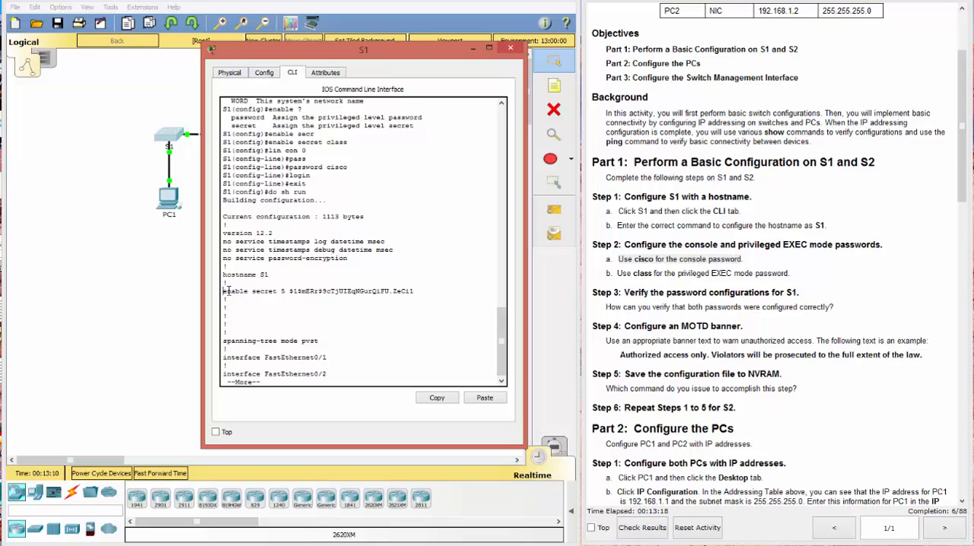
double_click(317, 291)
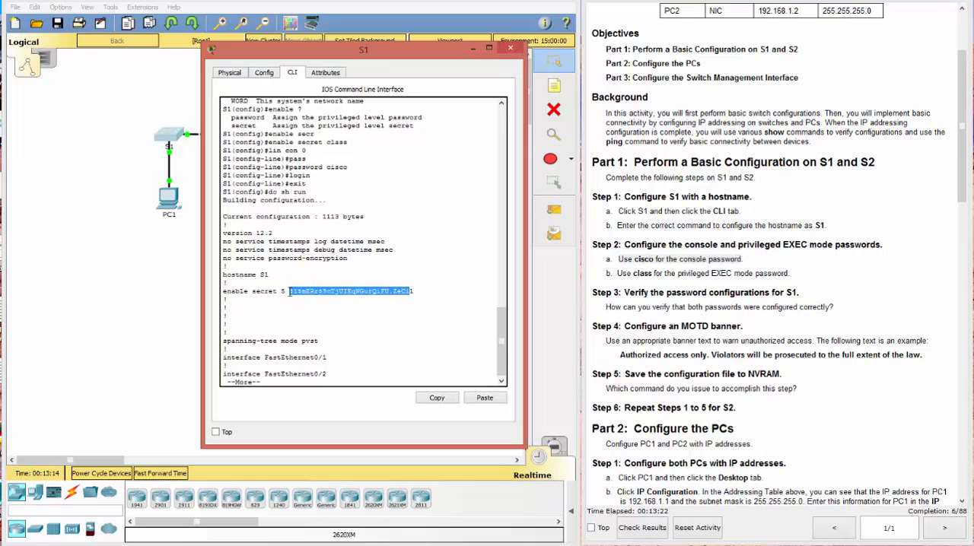
double_click(679, 259)
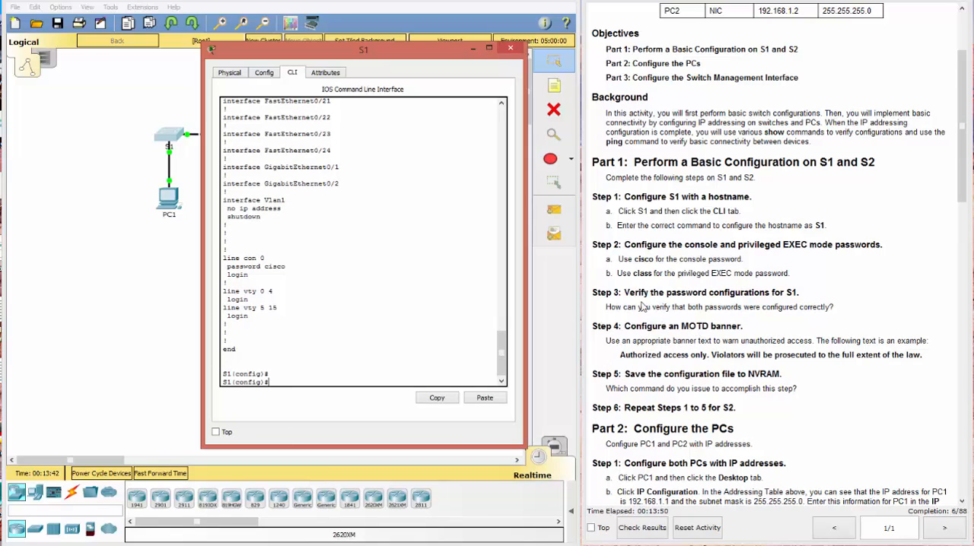
double_click(709, 292)
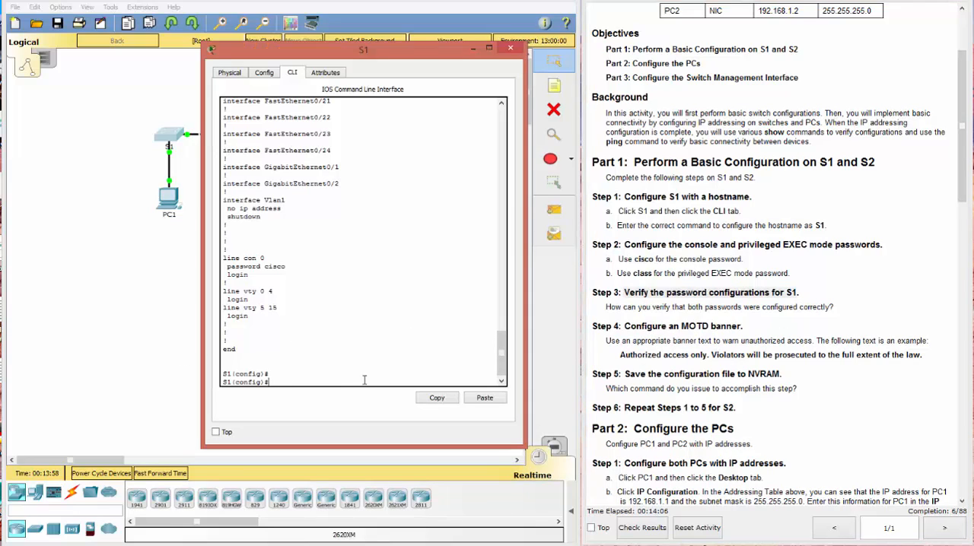
- Set S1's banner motd to #Authorized access only!!#
type("banner motd")
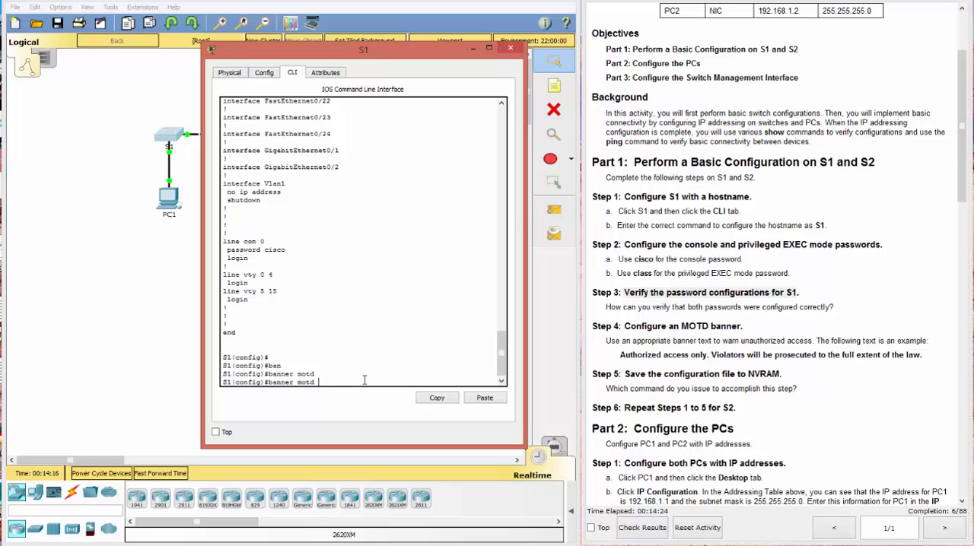
type("$")
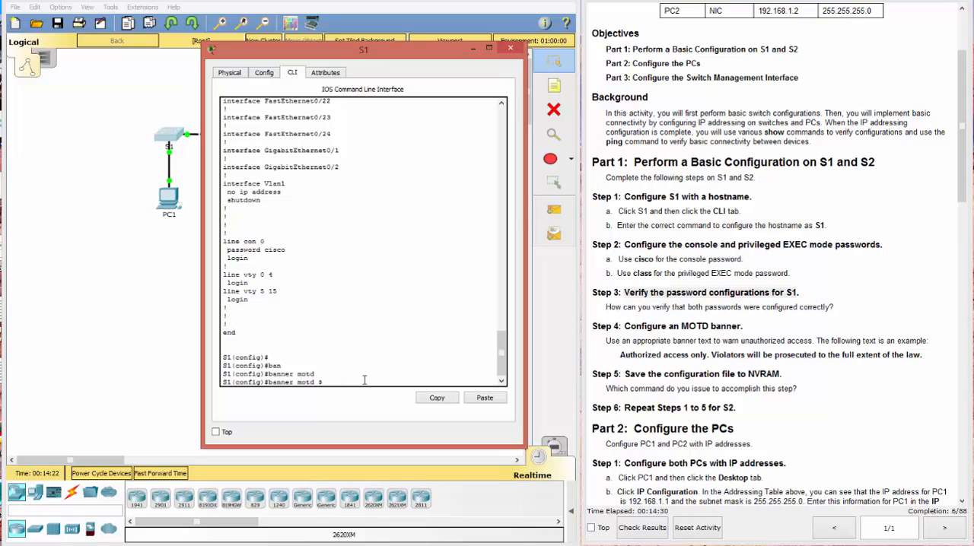
type("#")
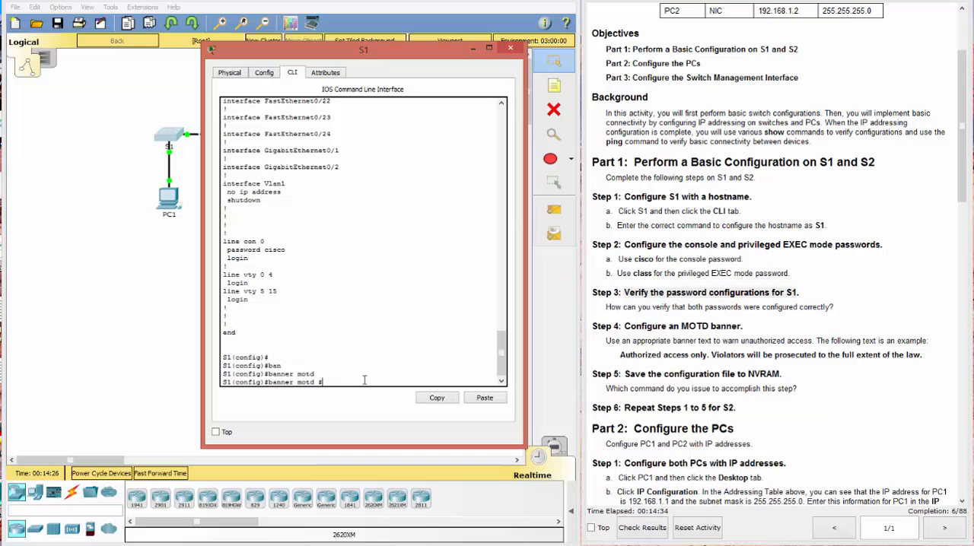
type("Authorized access only!!")
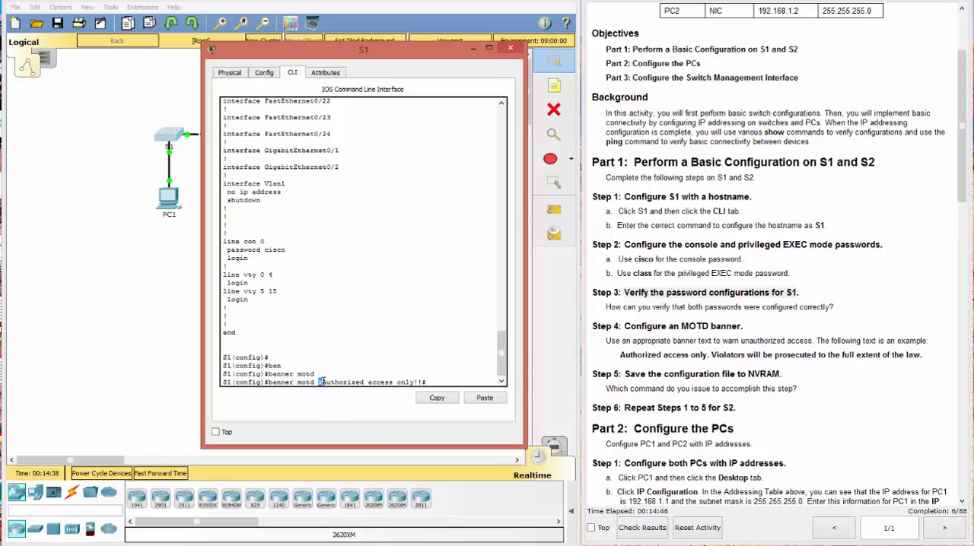
type("#")
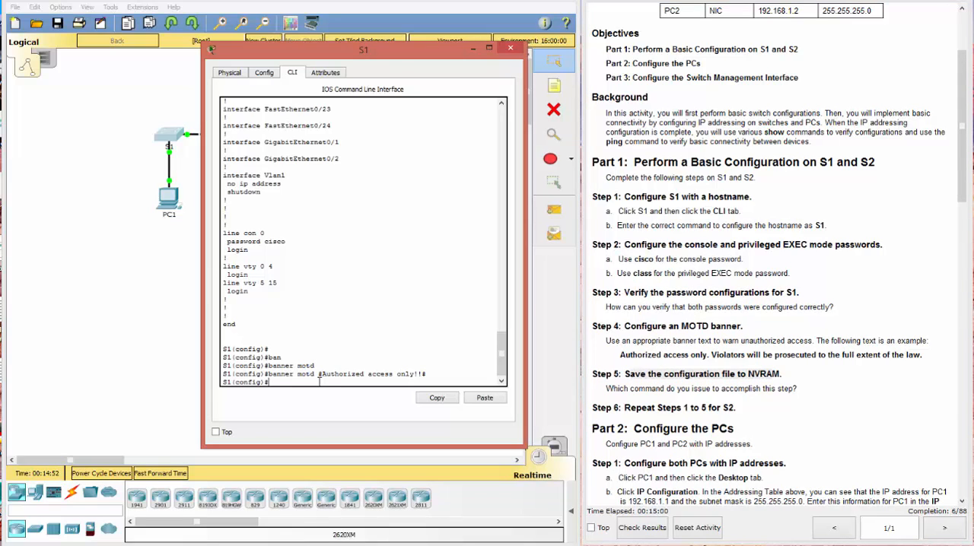
- Save S1's running config to startup with do copy run start and open switch S2
type("do cop")
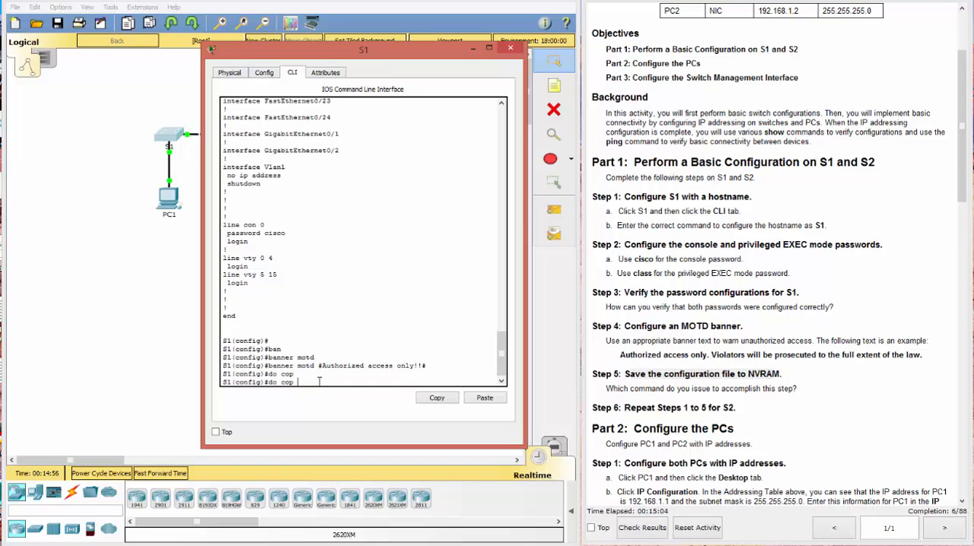
type("run start")
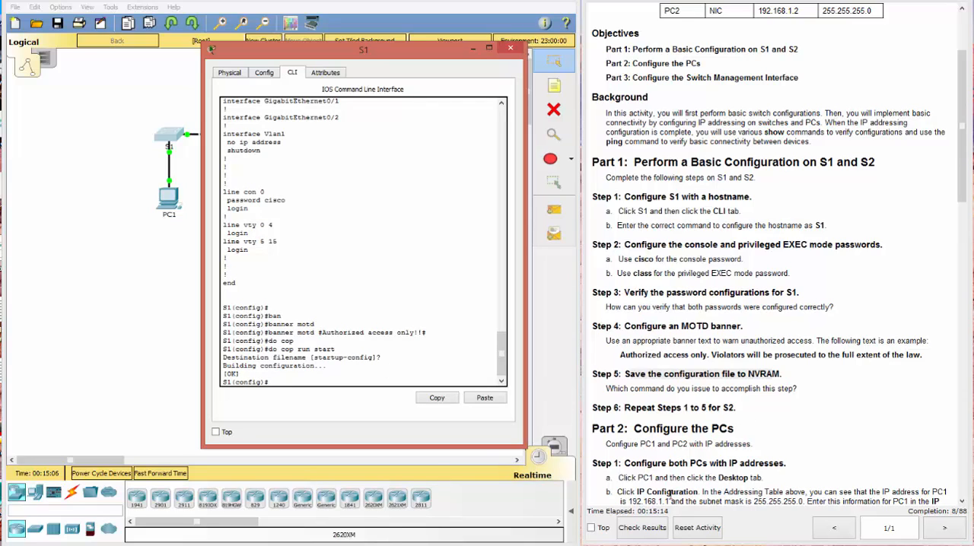
double_click(678, 408)
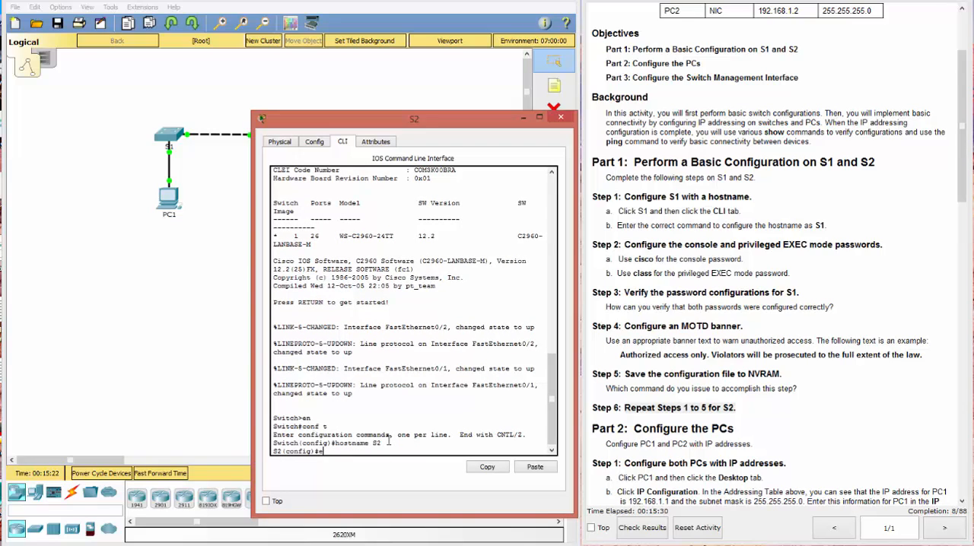
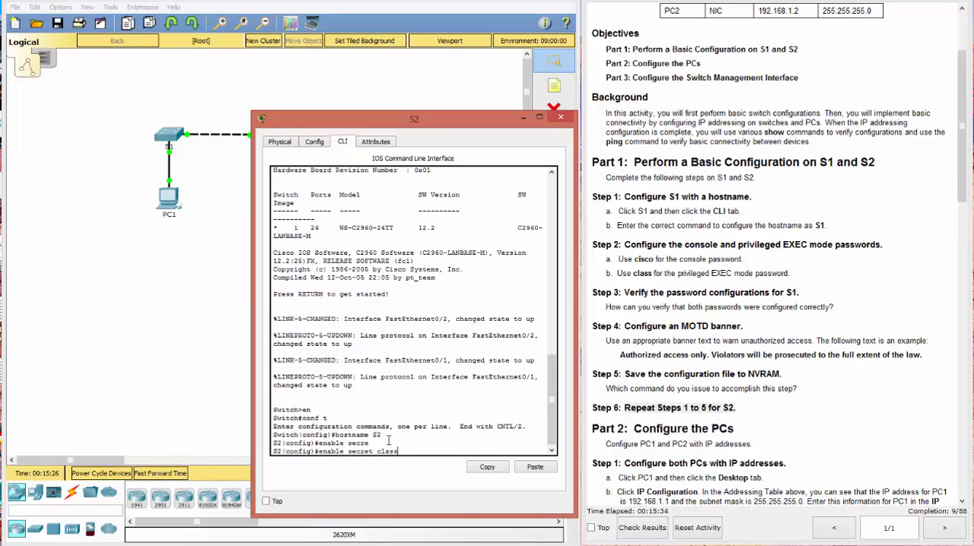
key("Return")
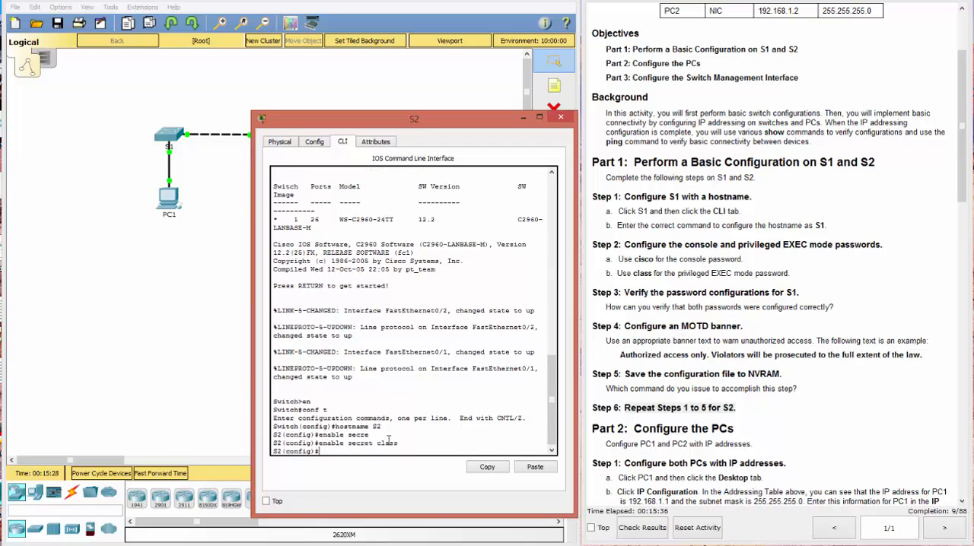
type("lin con 0")
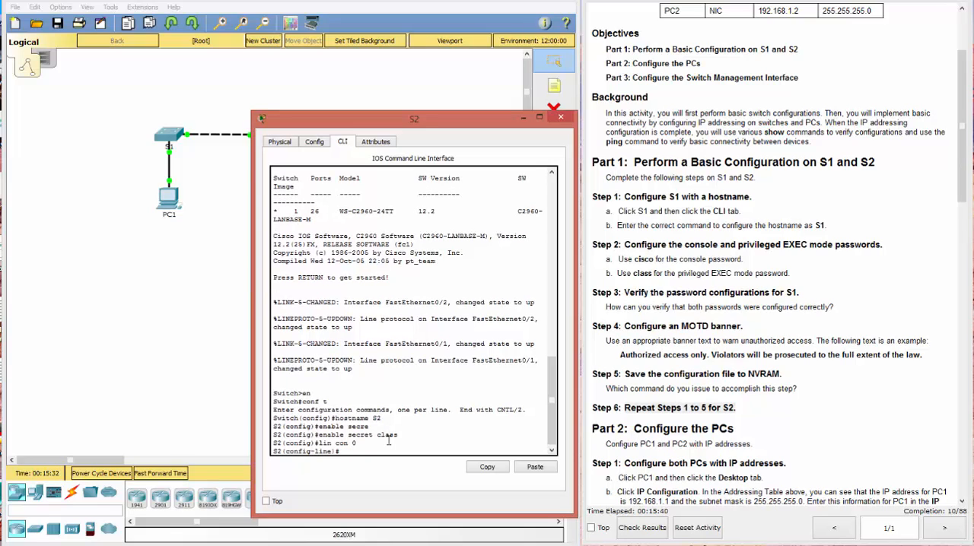
type("passw")
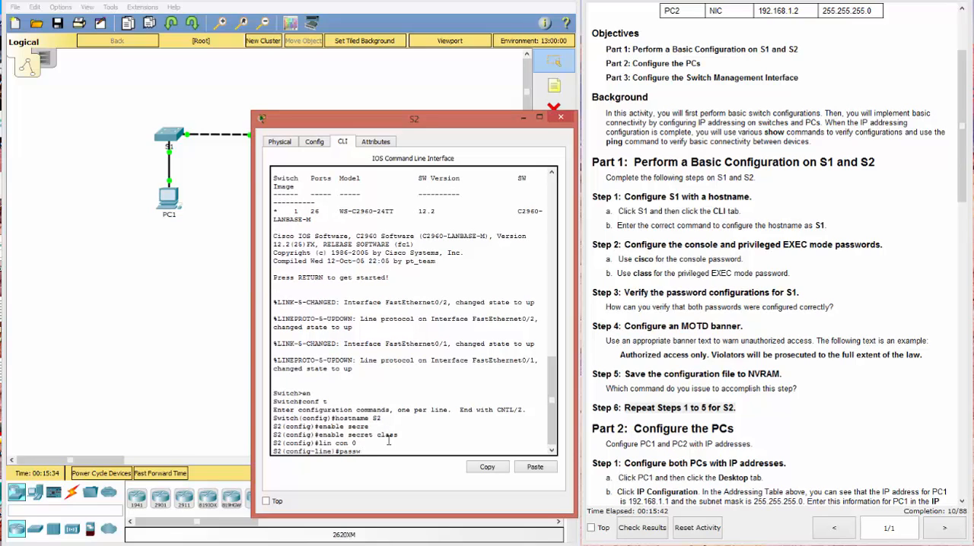
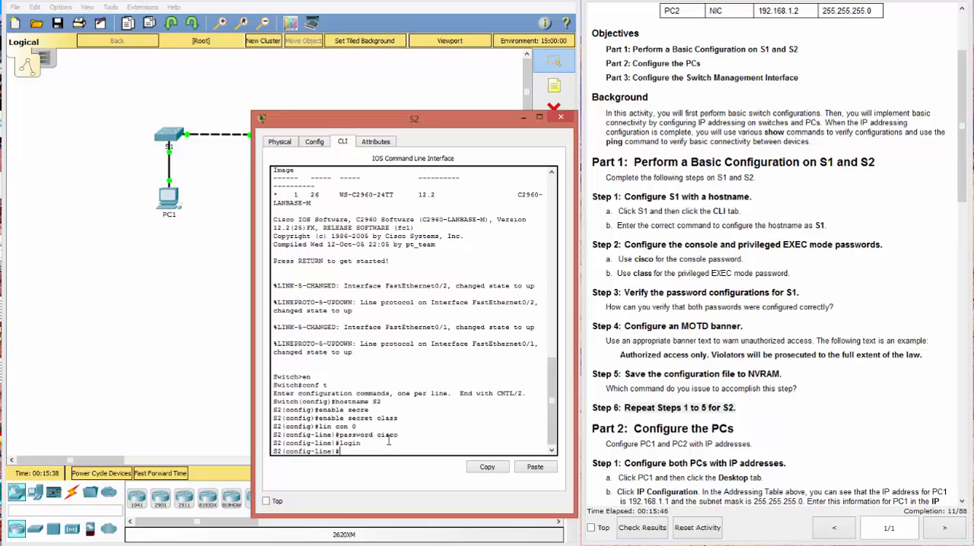
type("exit")
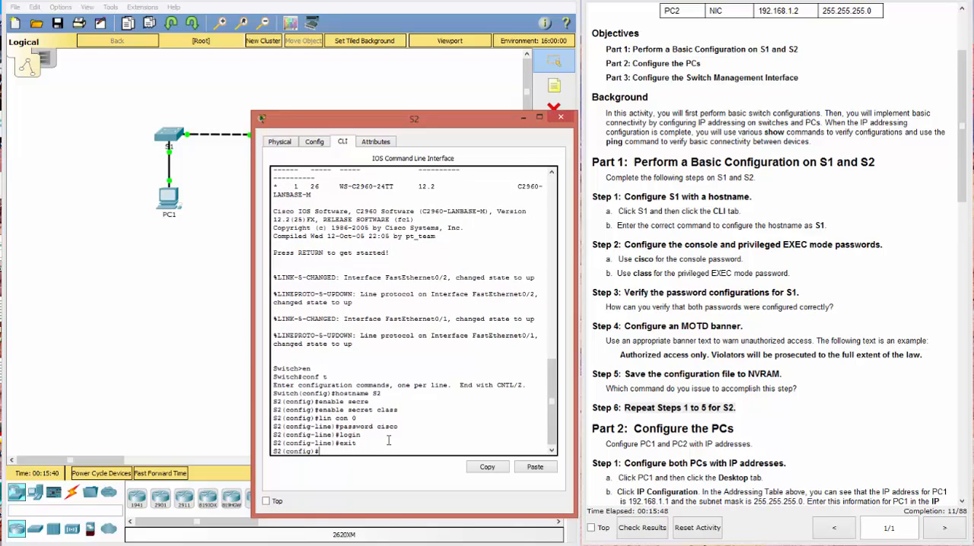
- Set S2's banner motd to the Authorized access only warning
type("banner motd #")
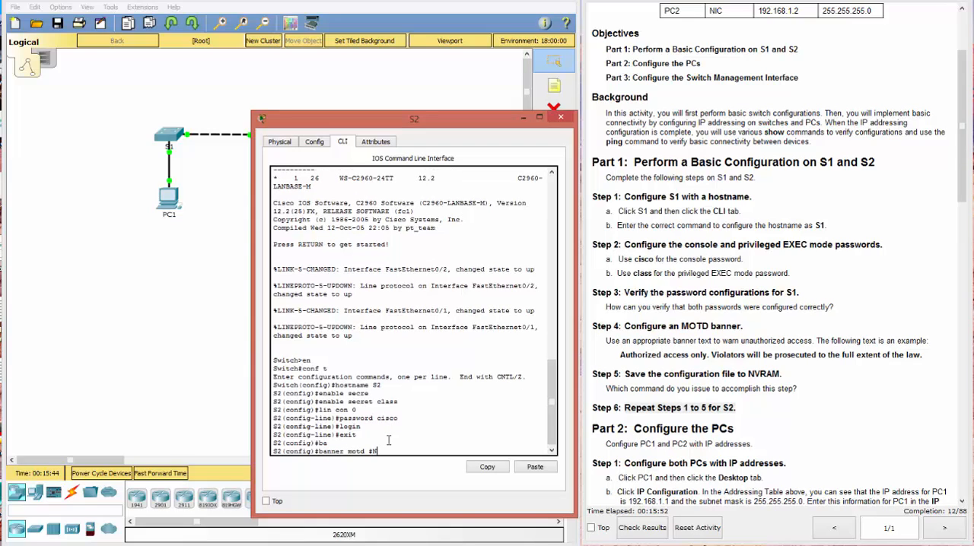
type("No a")
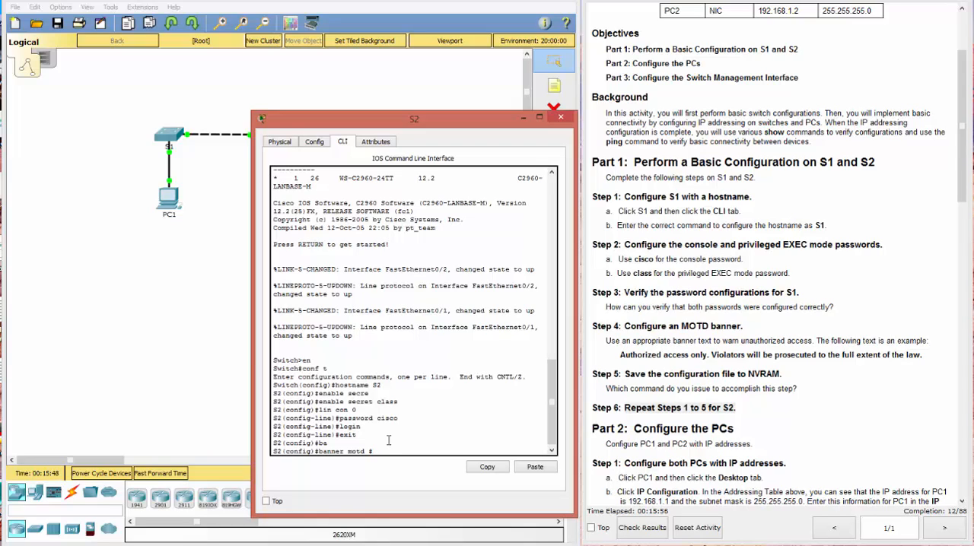
type("Authorized access only!!#")
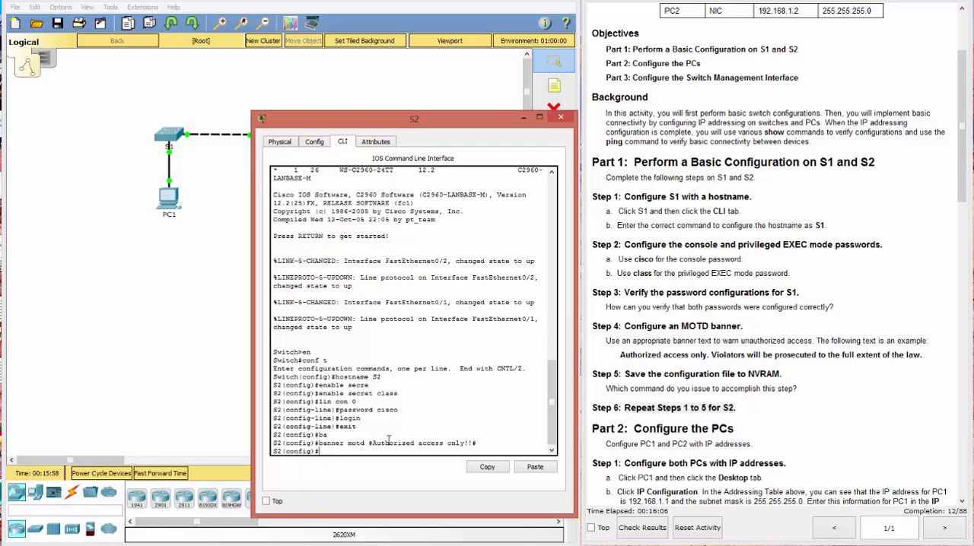
- Save S2's running config to startup with do copy run start and open PC1
type("dio")
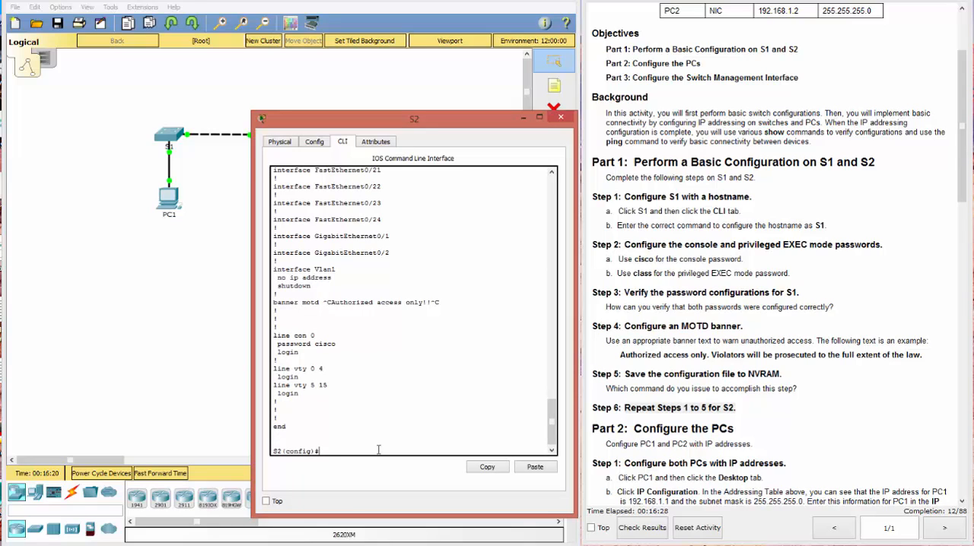
type("do")
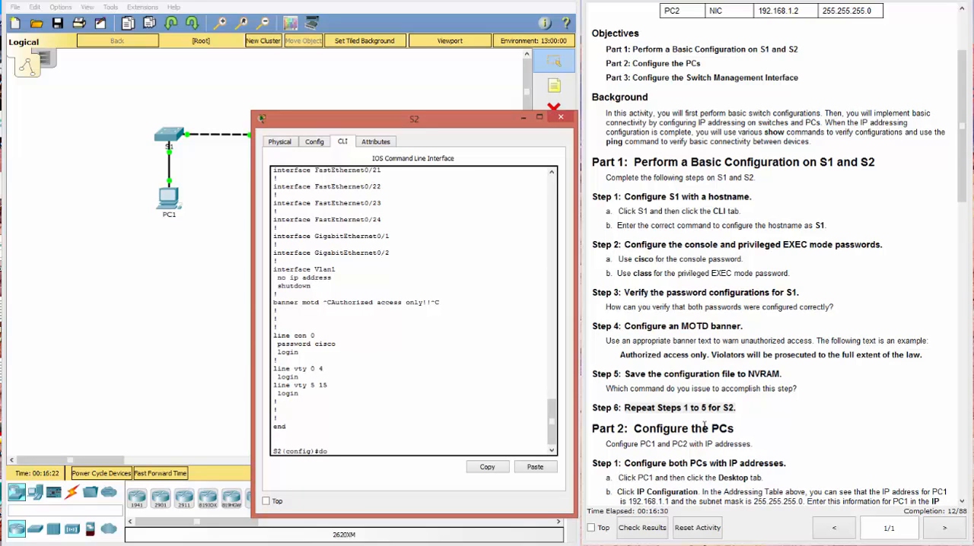
type("copy run start")
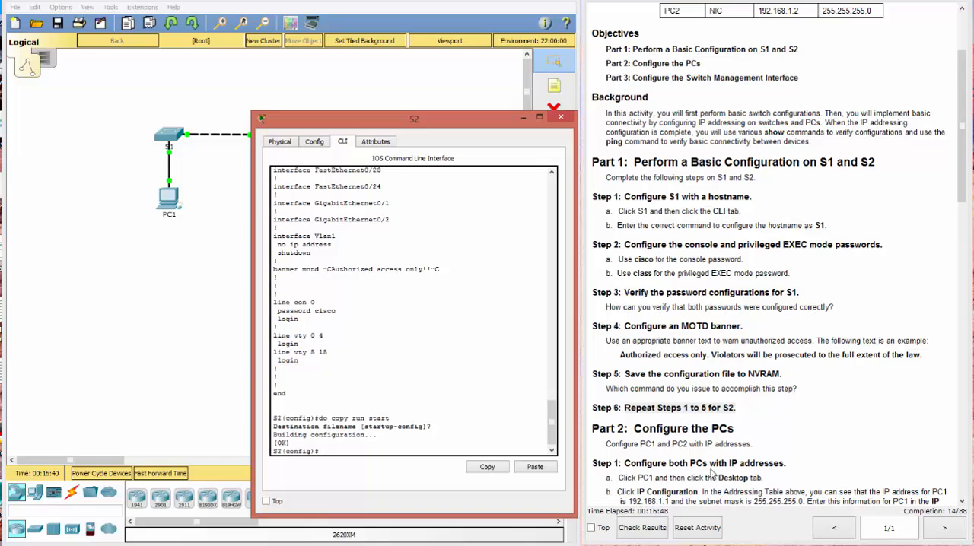
left_click(560, 116)
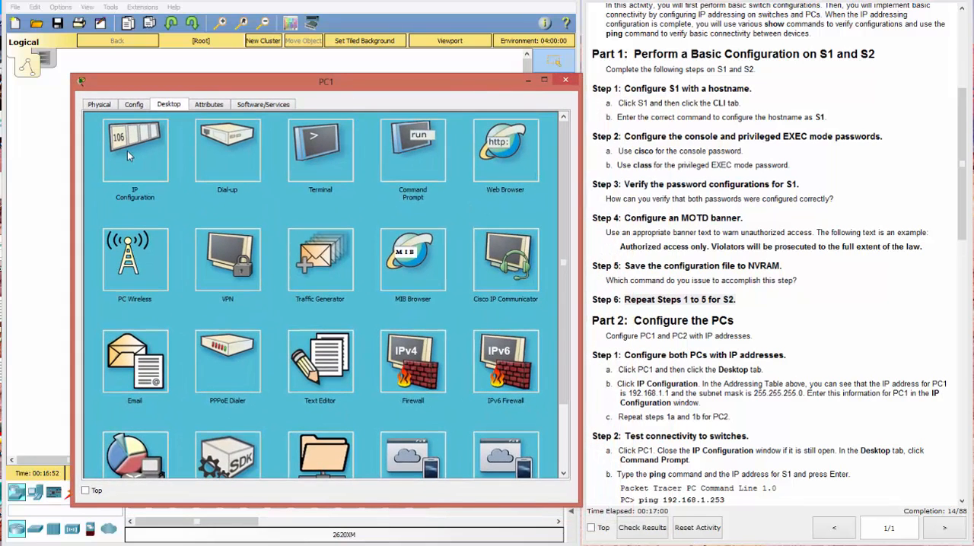
- Give PC1 the static address 192.168.1.1 with mask 255.255.255.0 and close its window
left_click(134, 149)
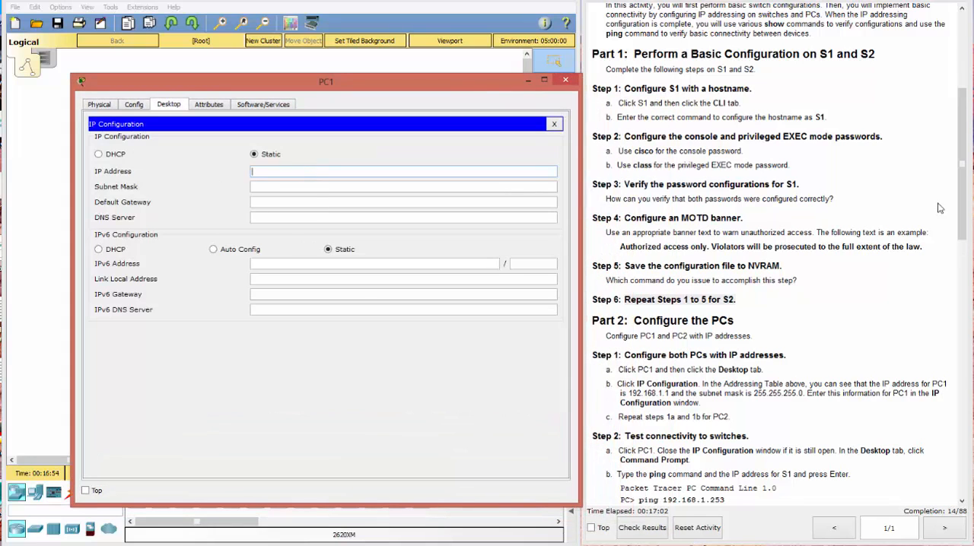
scroll("up", 3)
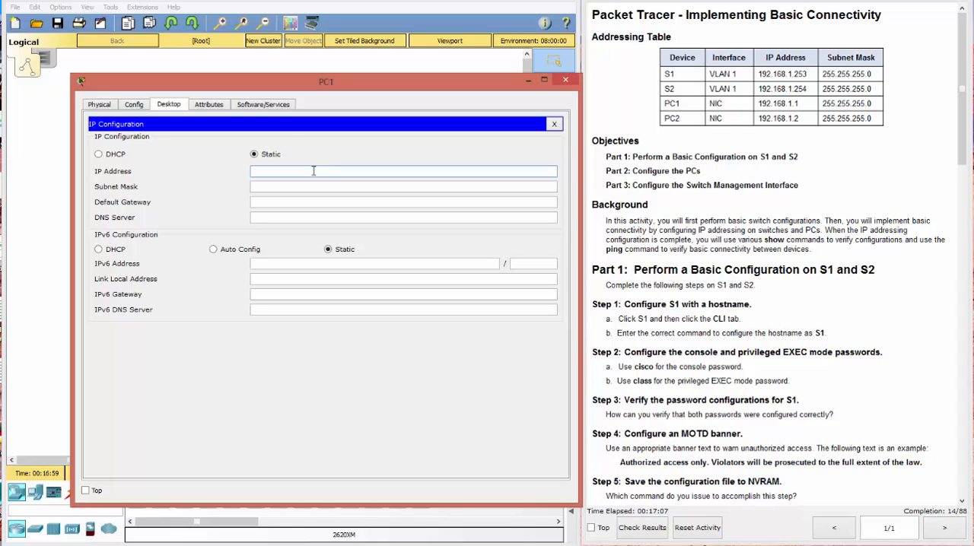
type("192.168.1.1")
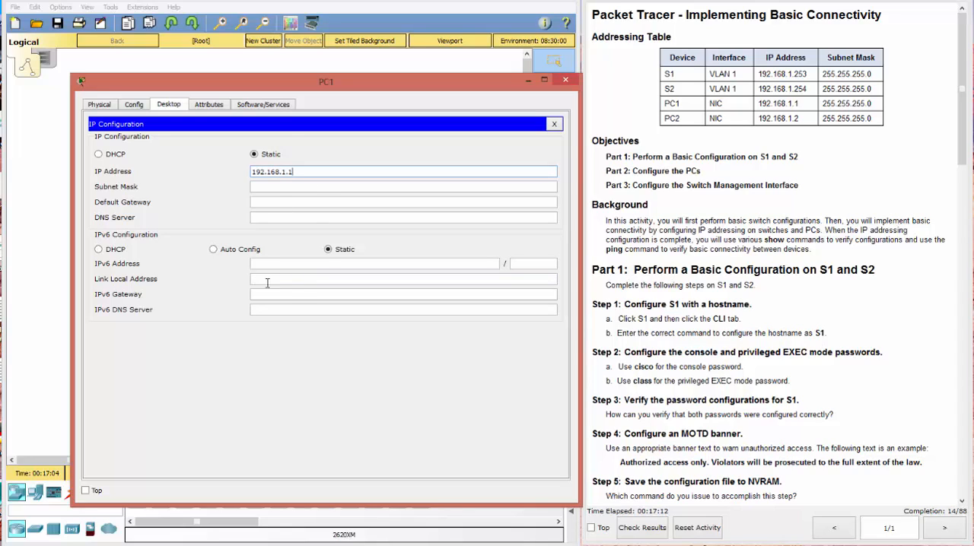
left_click(404, 185)
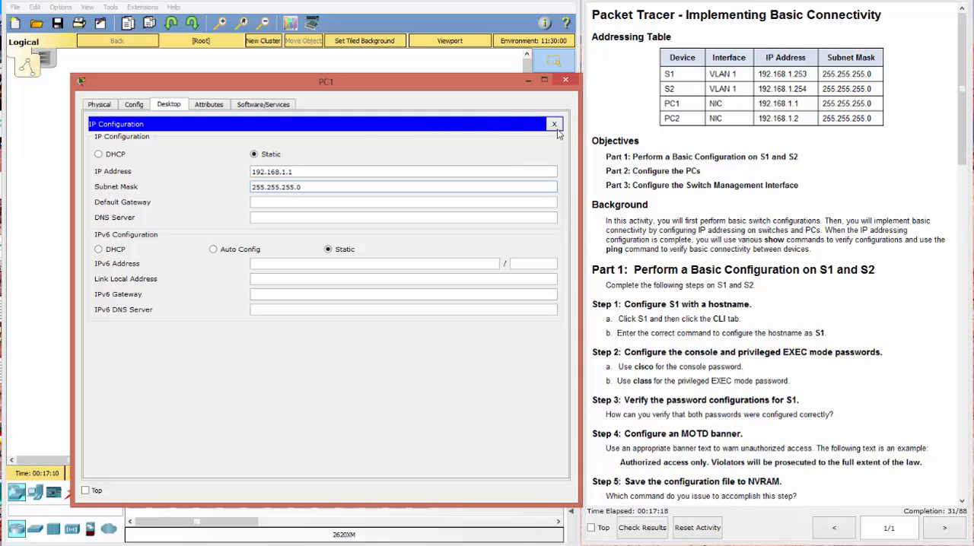
left_click(553, 124)
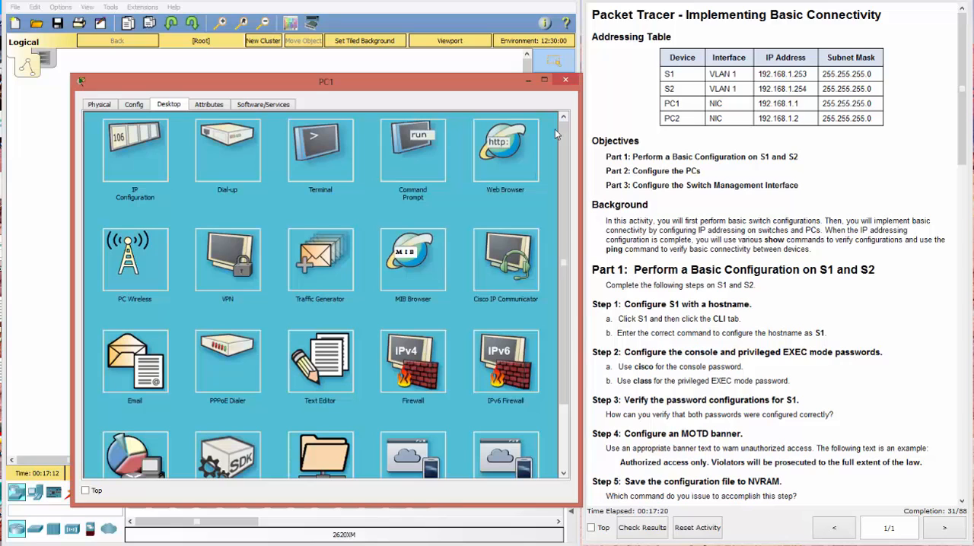
left_click(566, 79)
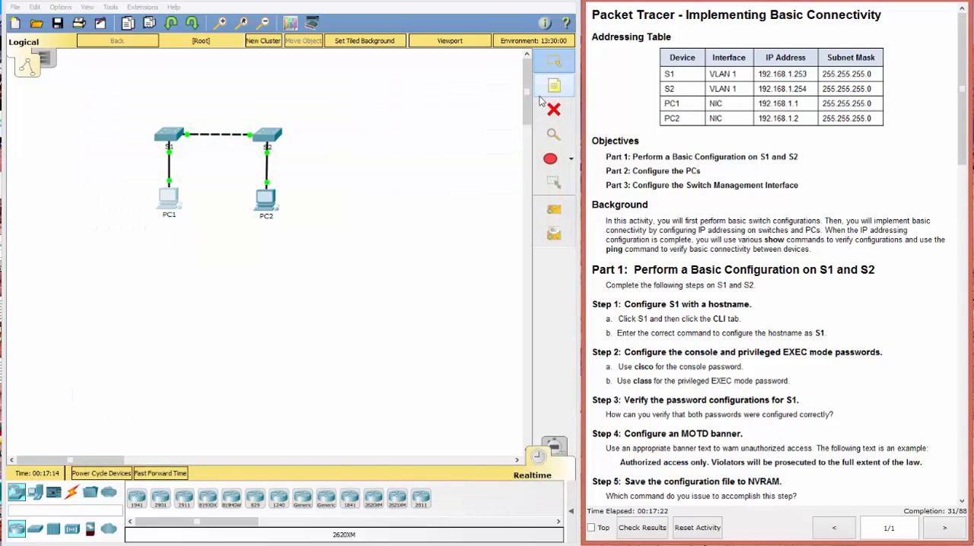
- Give PC2 the static address 192.168.1.2 with mask 255.255.255.0 and close its window
double_click(265, 194)
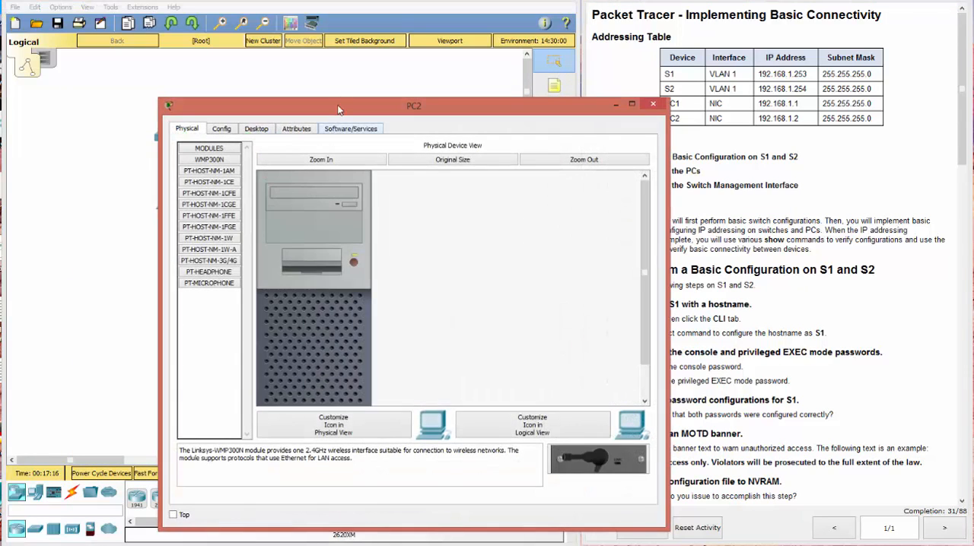
left_click(174, 86)
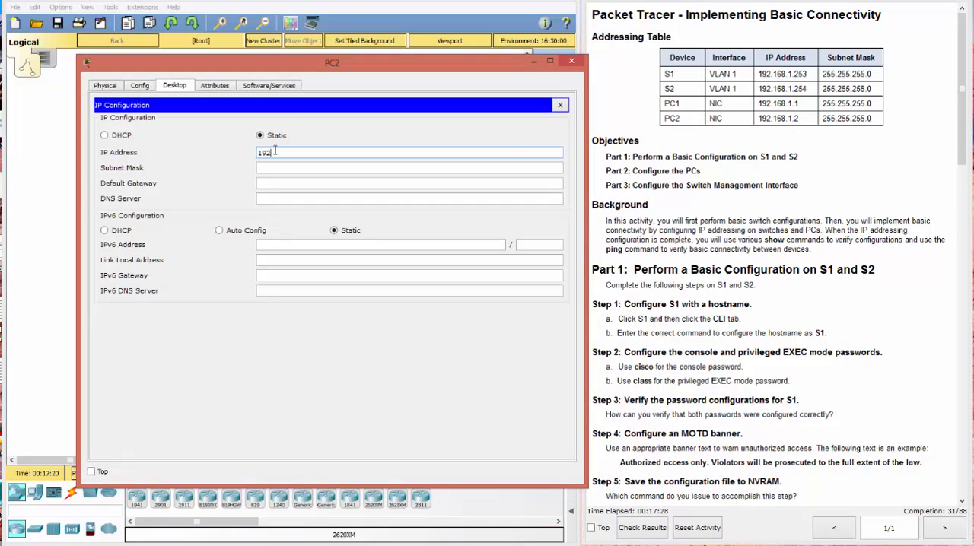
type(".168.1.2")
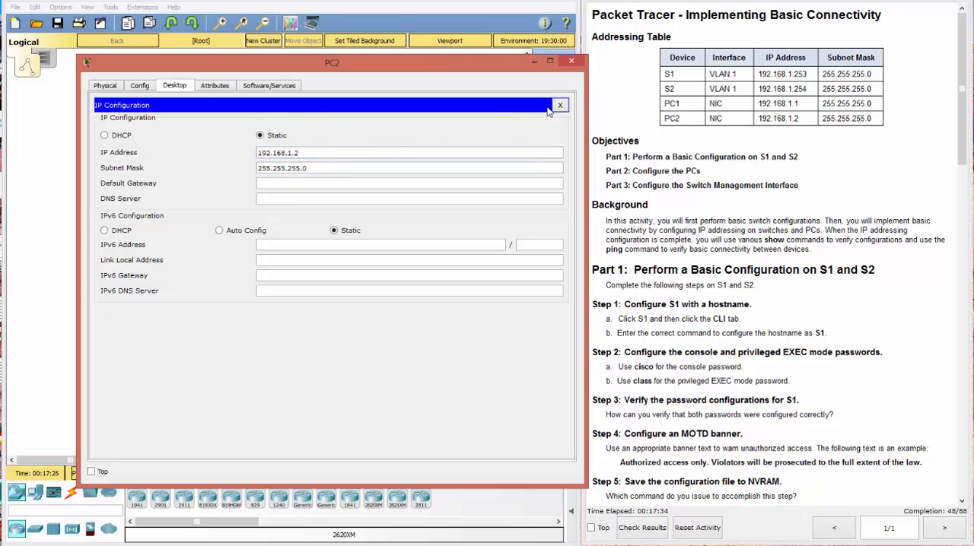
left_click(560, 105)
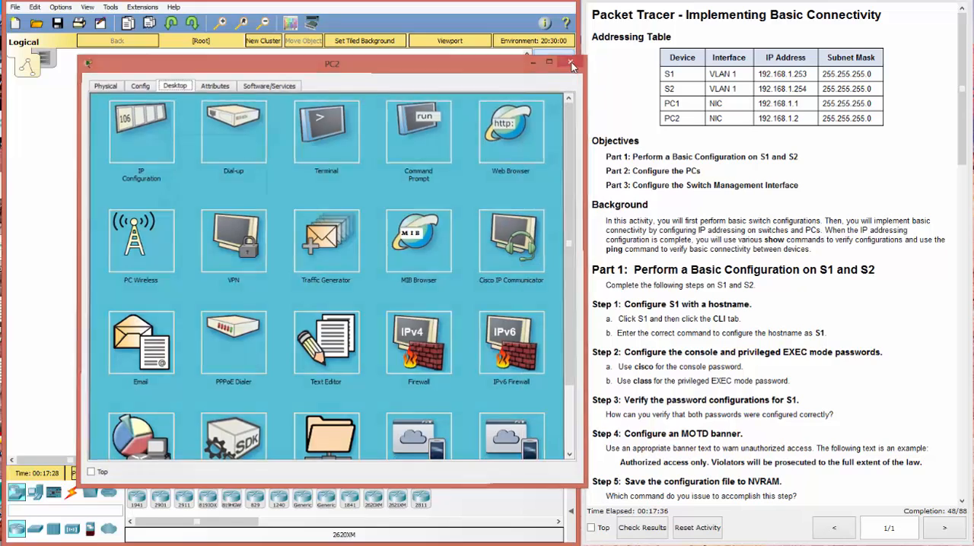
left_click(569, 62)
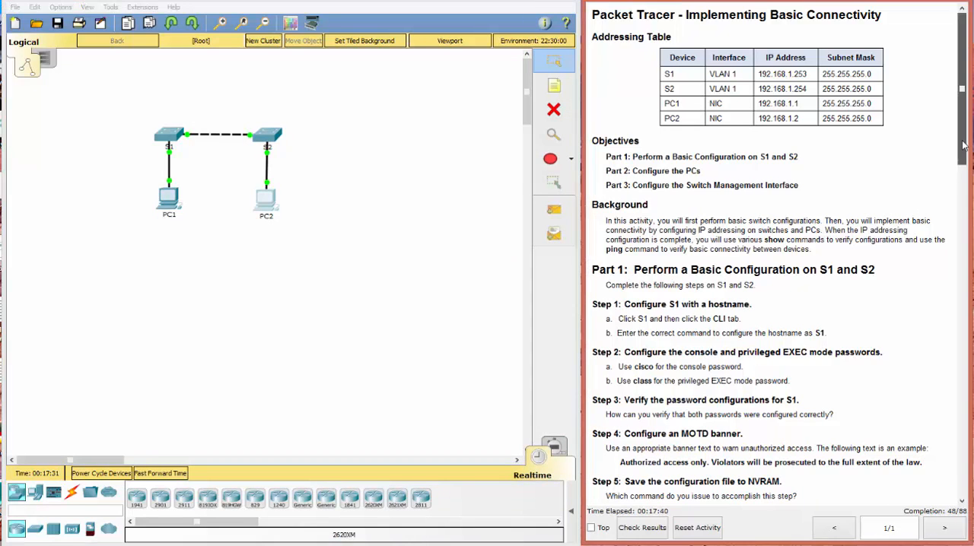
- Ping 192.168.1.253 from PC1's command prompt, seeing 100% loss, and close the window
scroll("down", 3)
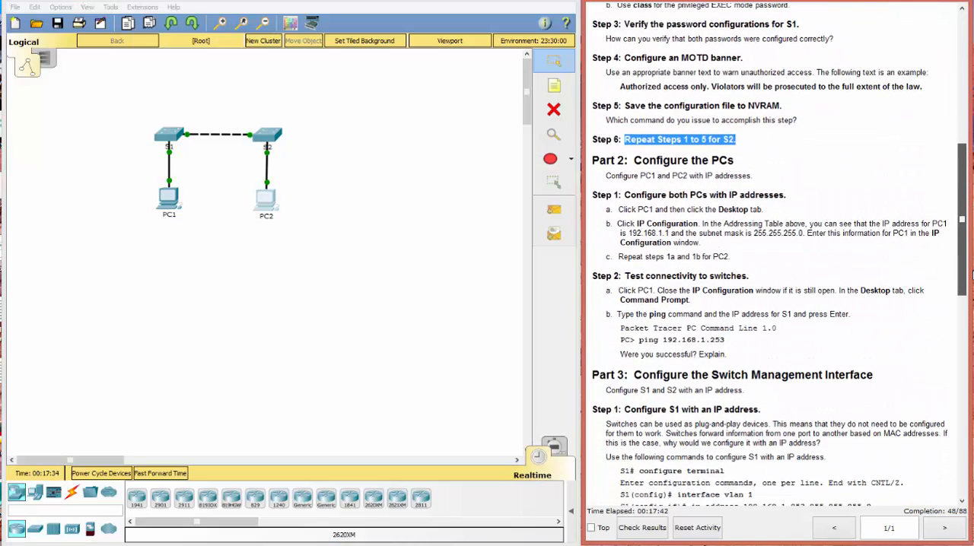
scroll("down", 3)
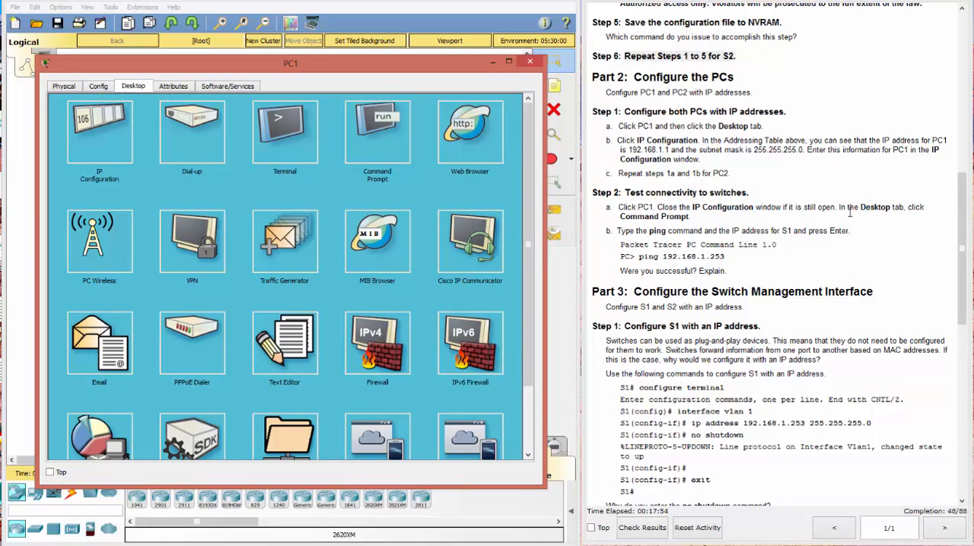
left_click(377, 134)
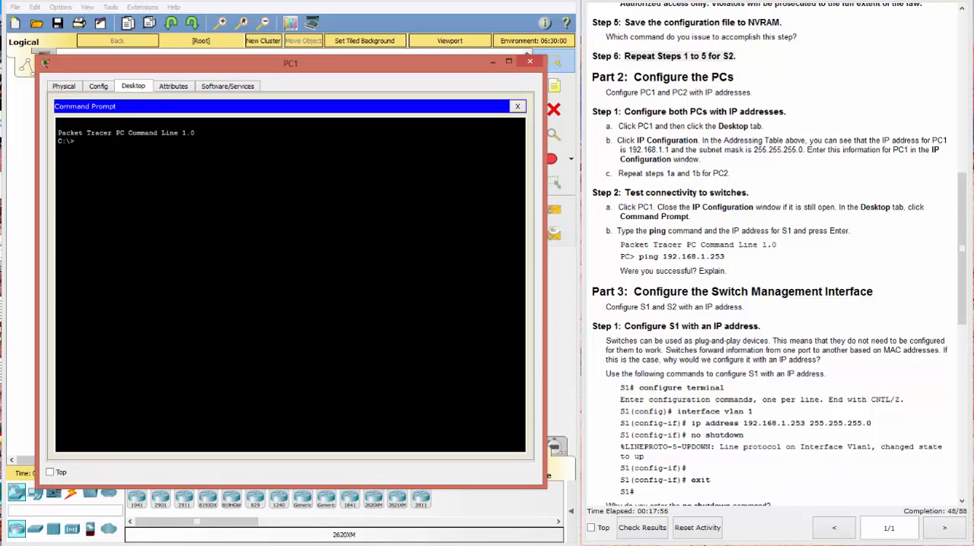
type("ping")
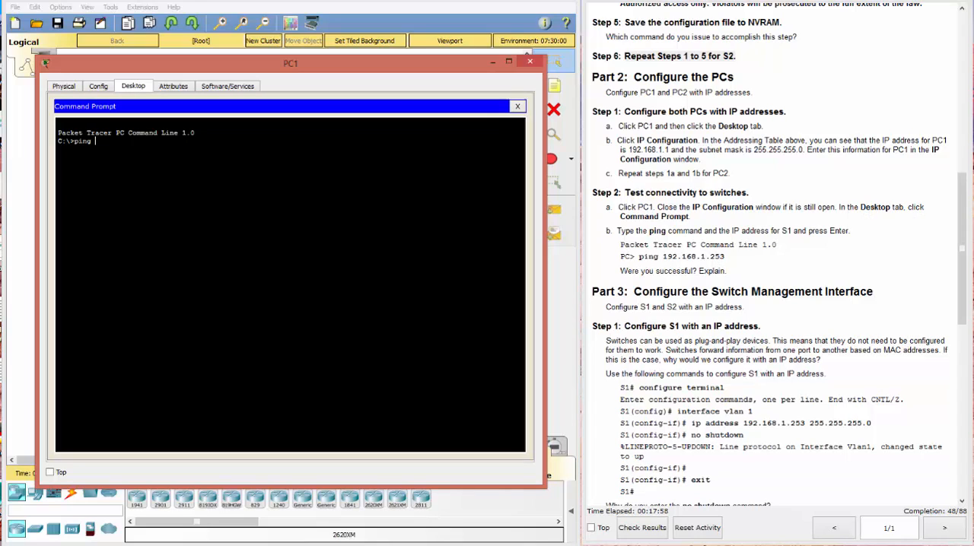
type("192.168.1.253")
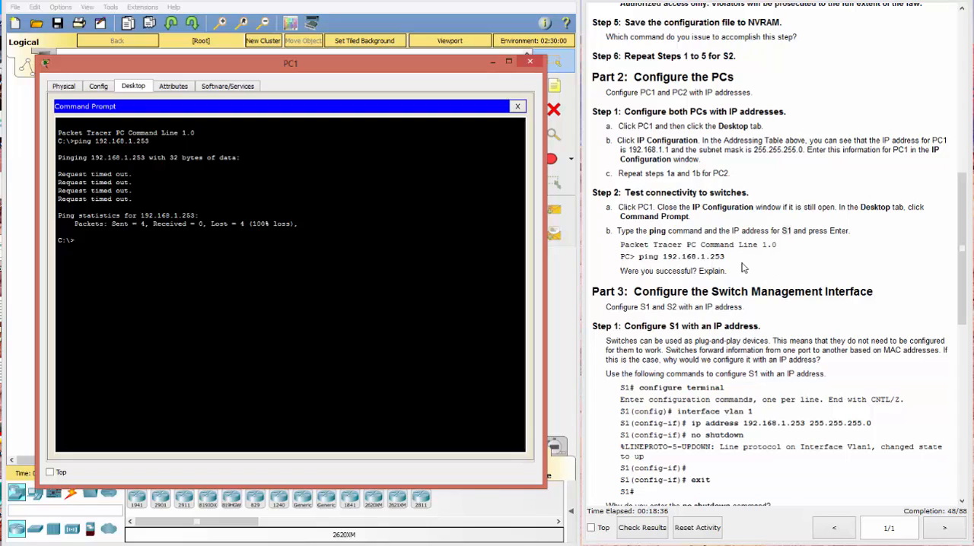
double_click(679, 256)
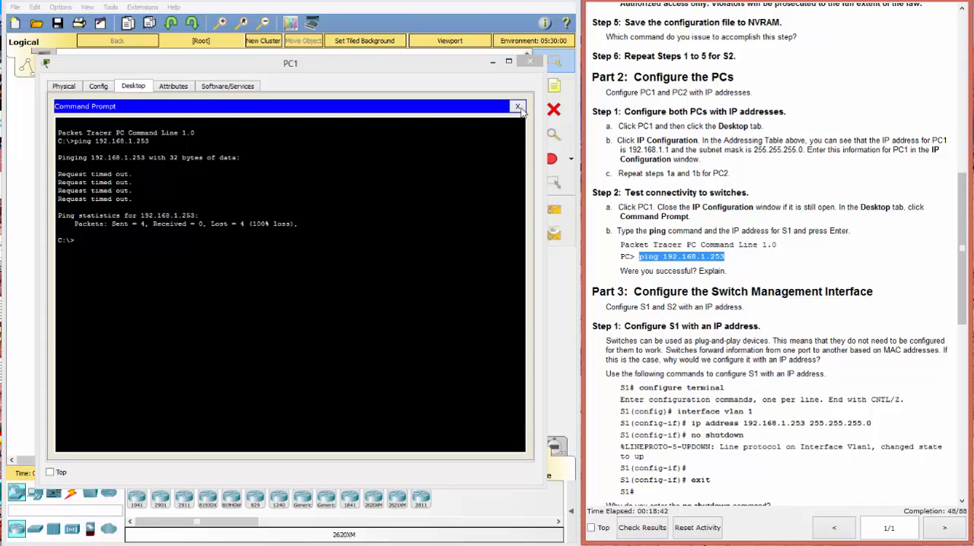
left_click(518, 106)
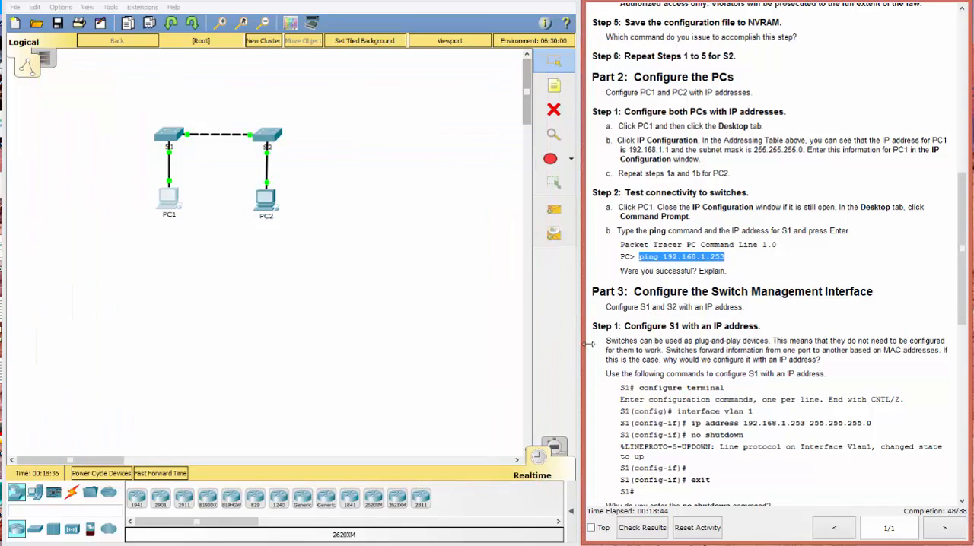
- Log in to S1's console and enter global configuration mode via en and conf t
scroll("down", 3)
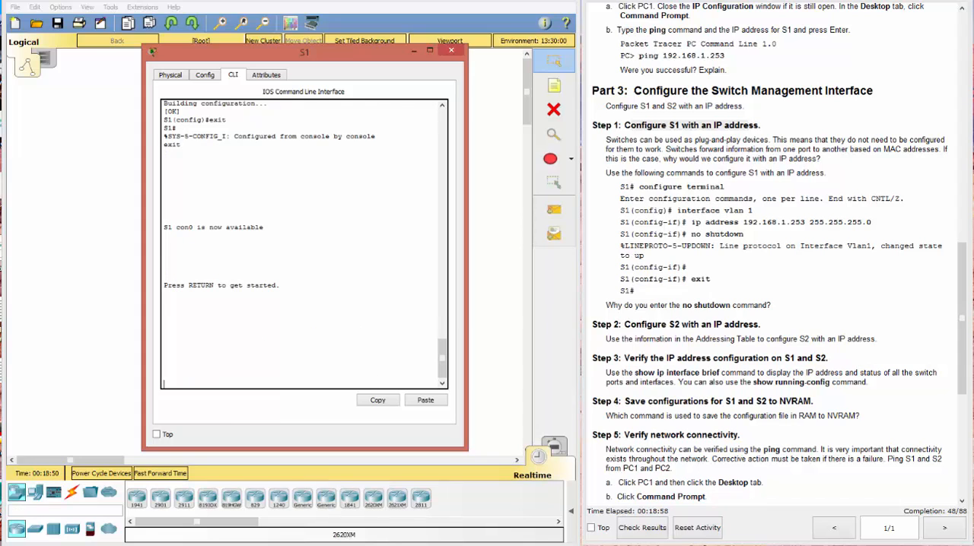
key("return")
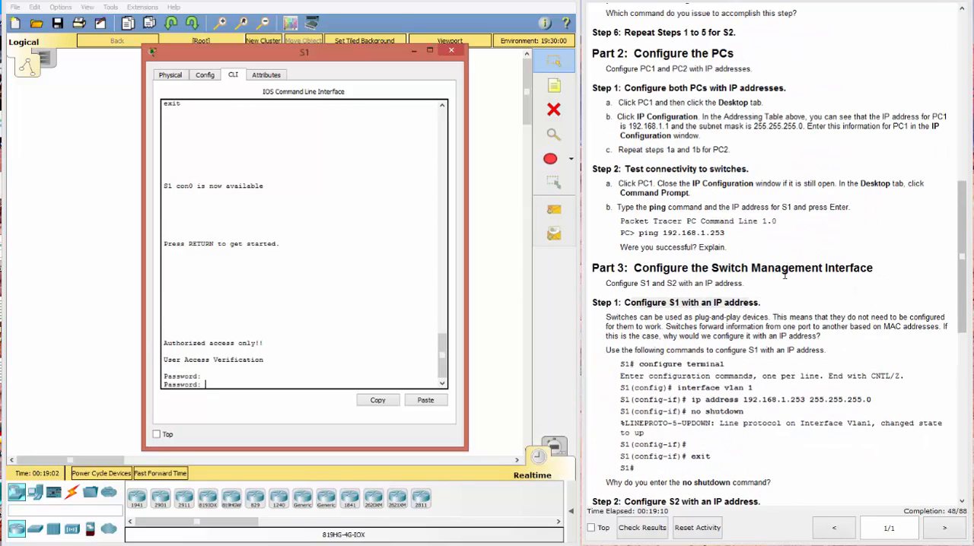
scroll("up", 3)
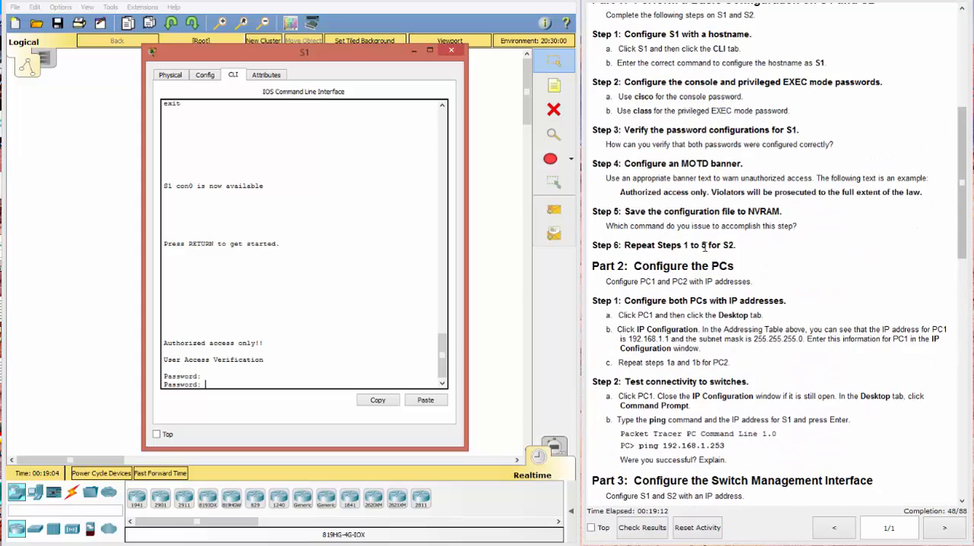
scroll("up", 3)
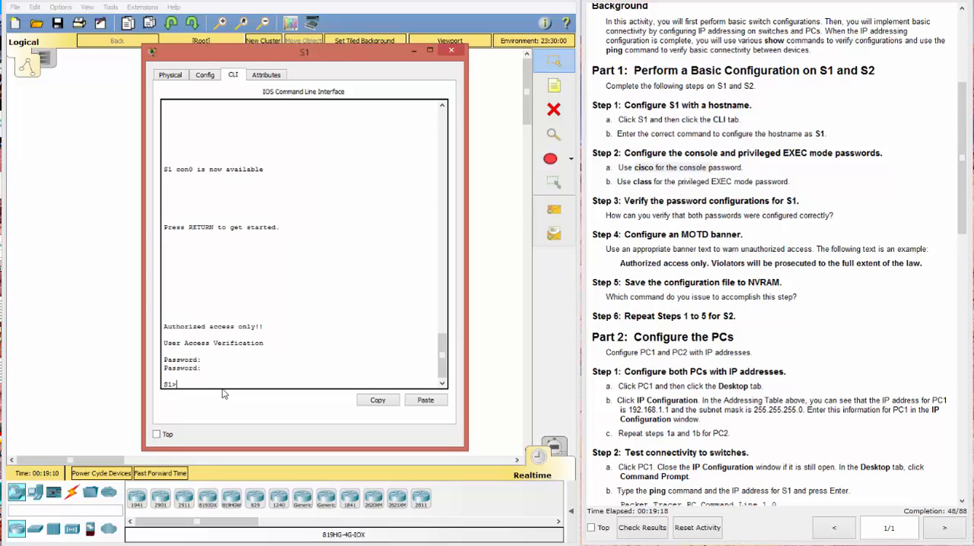
type("en")
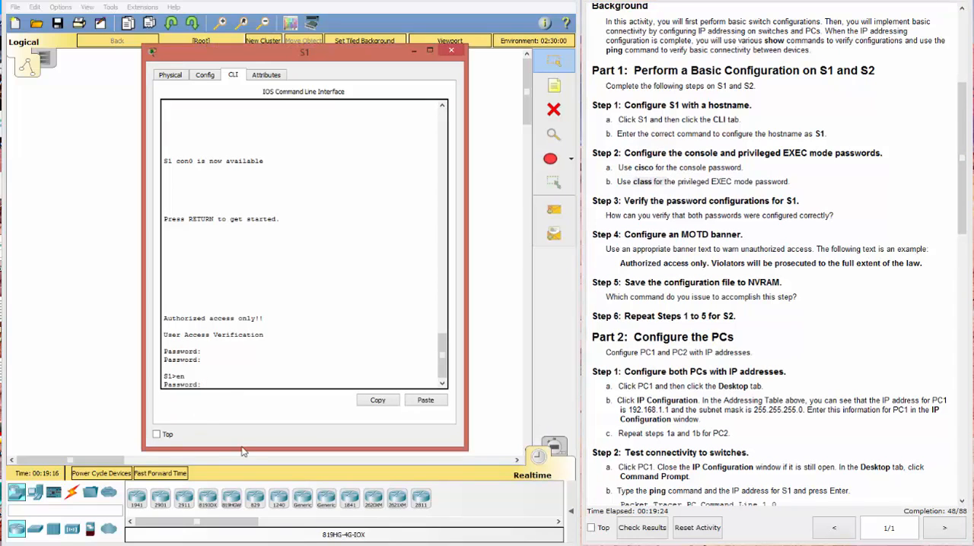
mouse_move(234, 460)
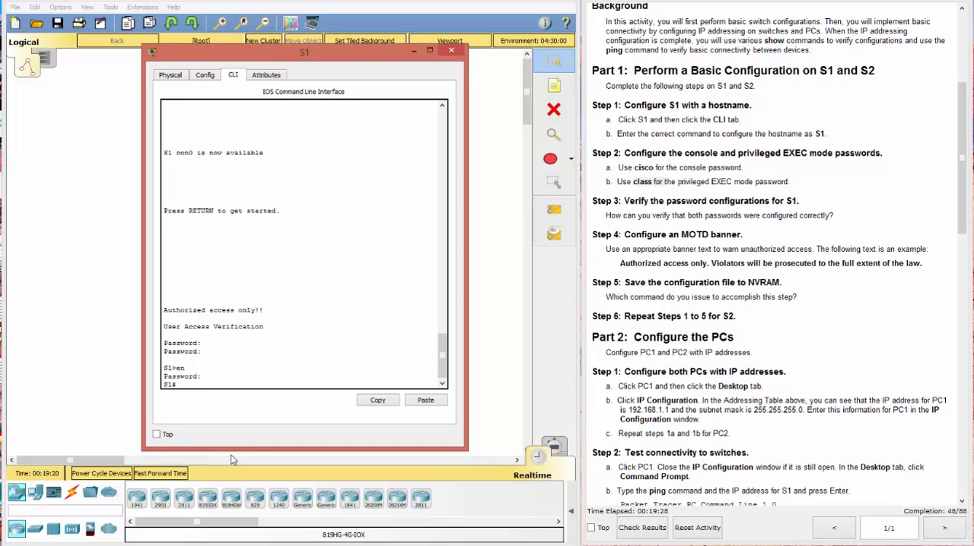
type("conf t")
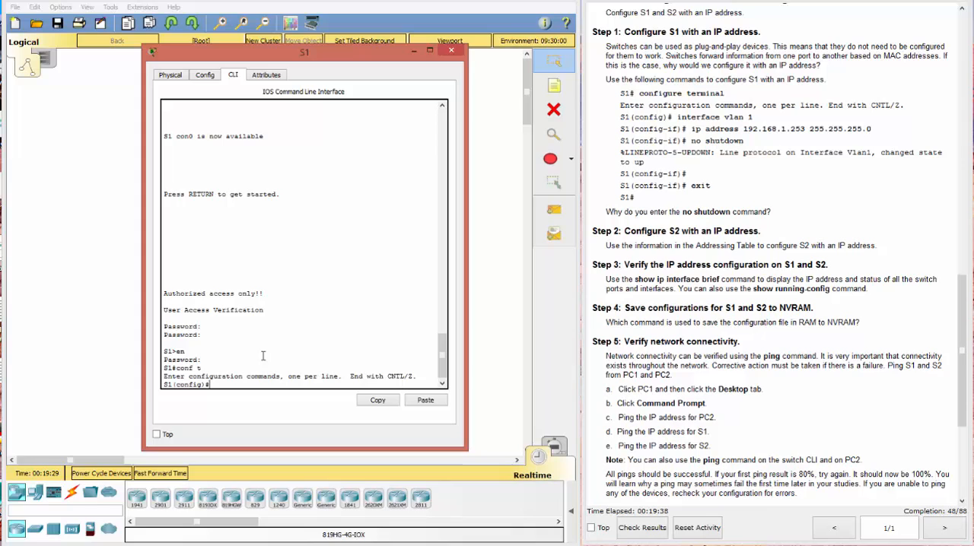
- Assign interface vlan 1 the address 192.168.1.253 255.255.255.0, bring it up and exit
type("int vlan 1")
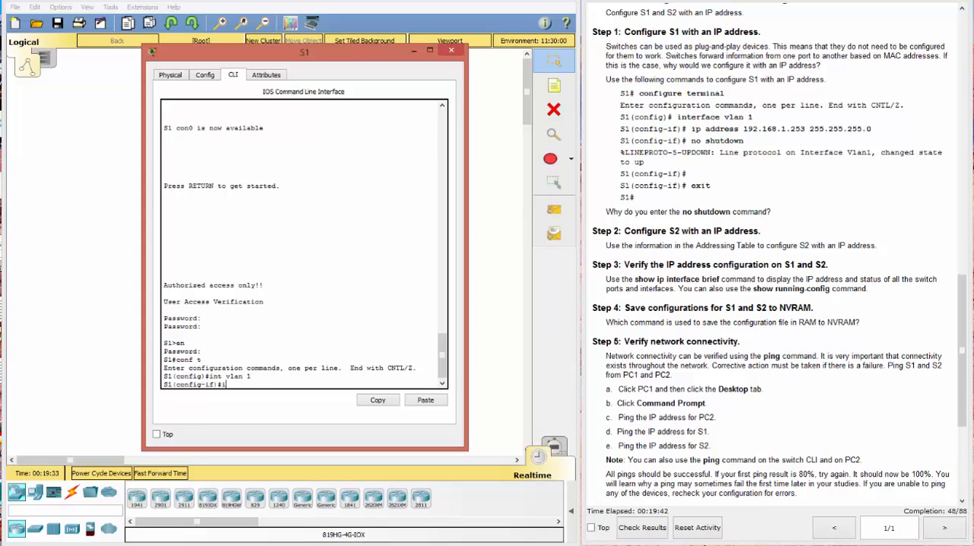
type("p add")
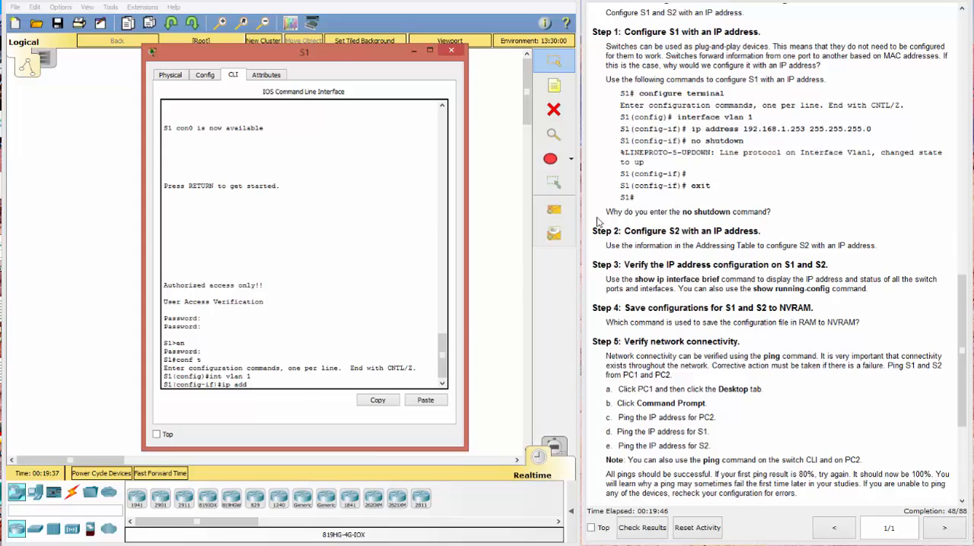
type("192.")
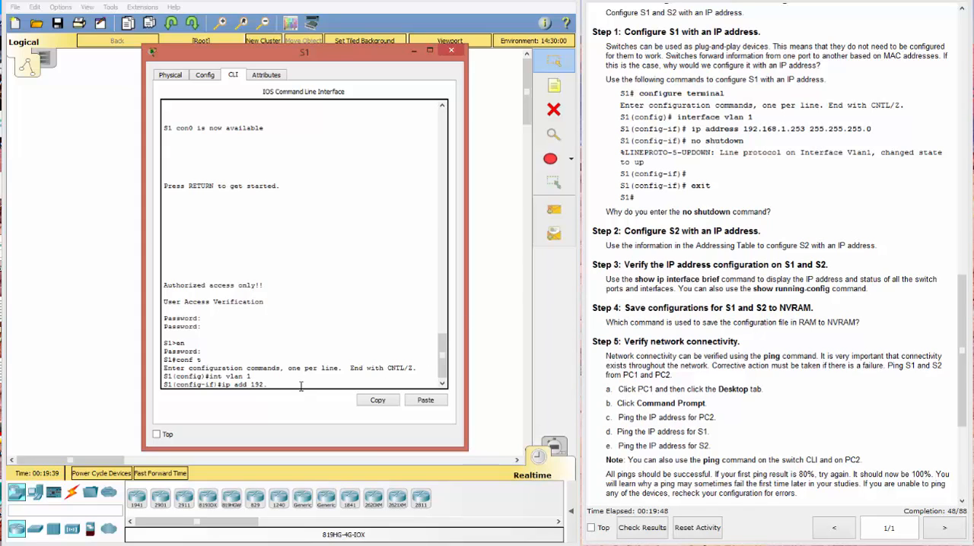
type("168.1.")
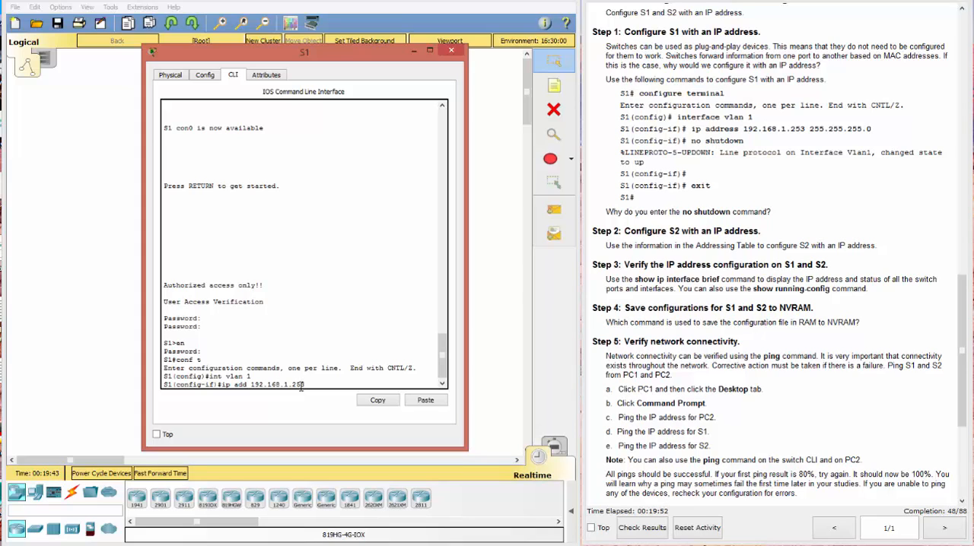
type("255.255.255.0")
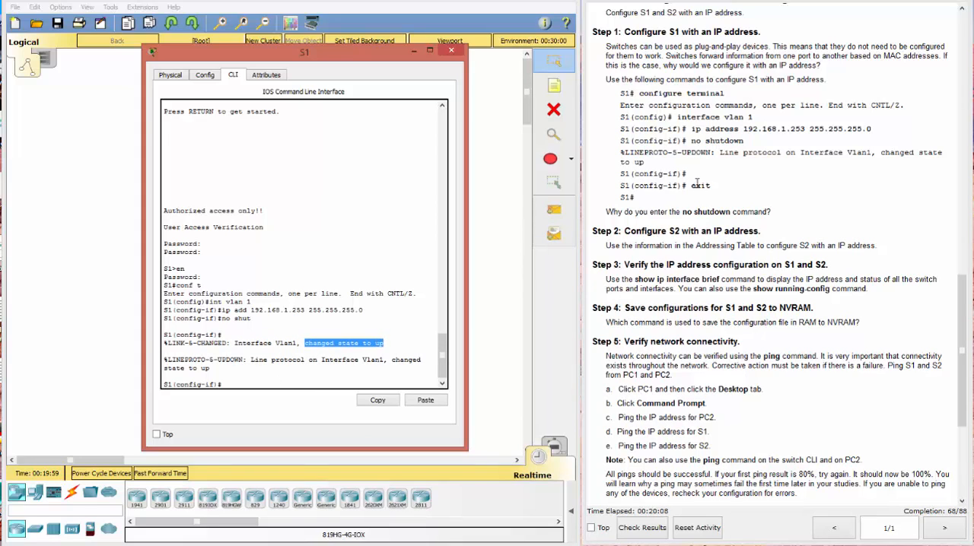
type("exit")
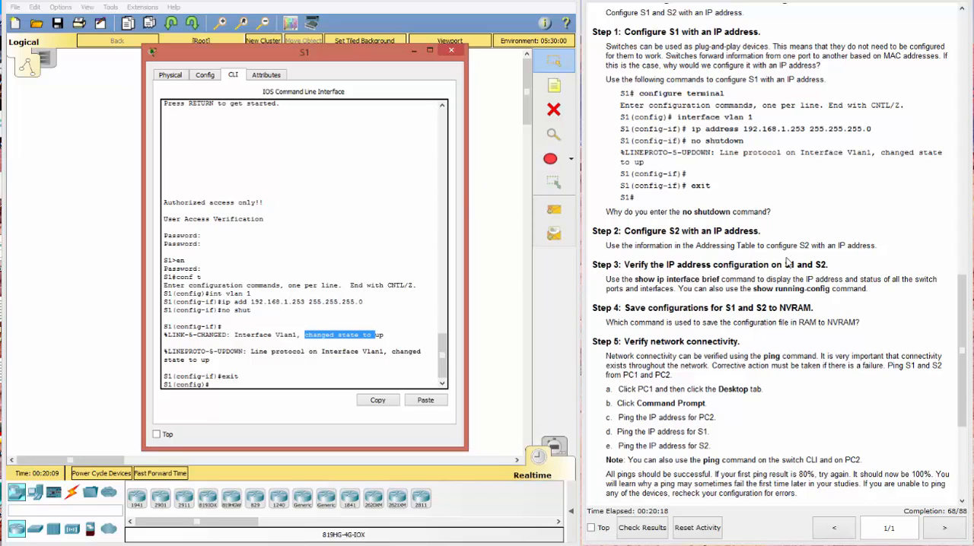
- Give S2's VLAN 1 interface the address 192.168.1.254 255.255.255.0
left_click(451, 51)
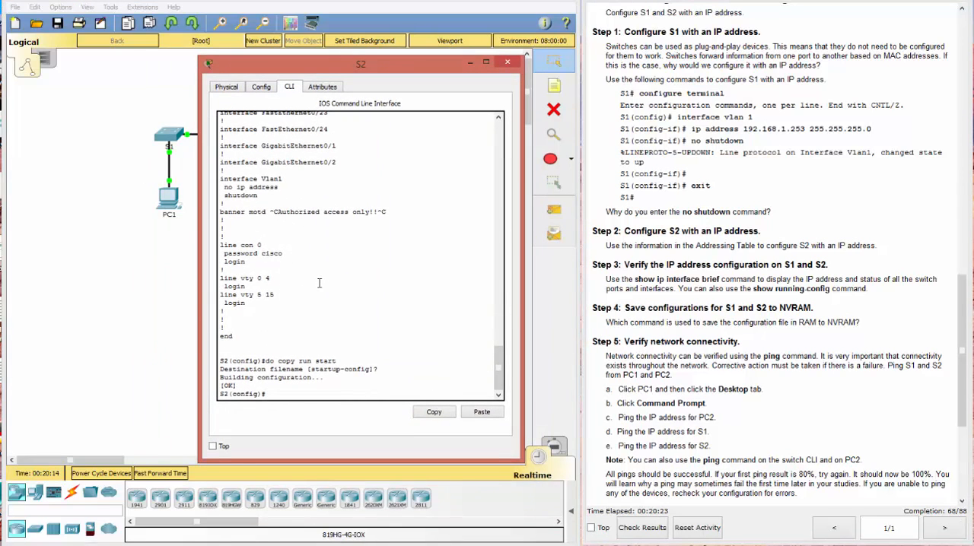
type("int vlan 1")
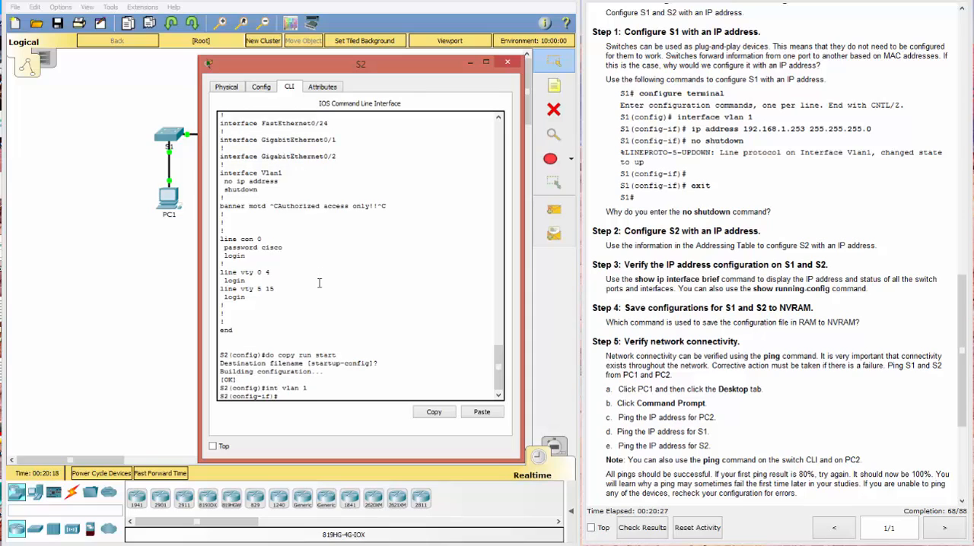
type("ip add")
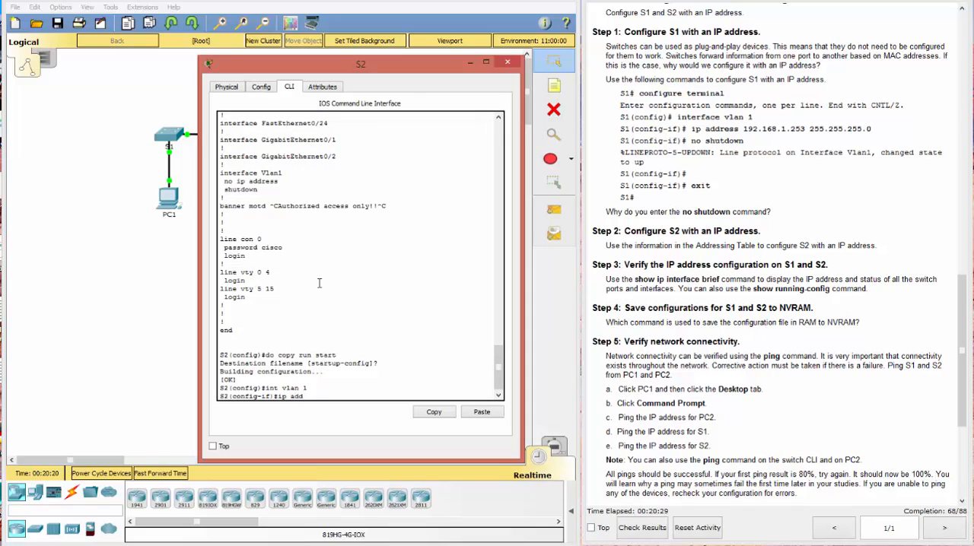
type("192.168.1.")
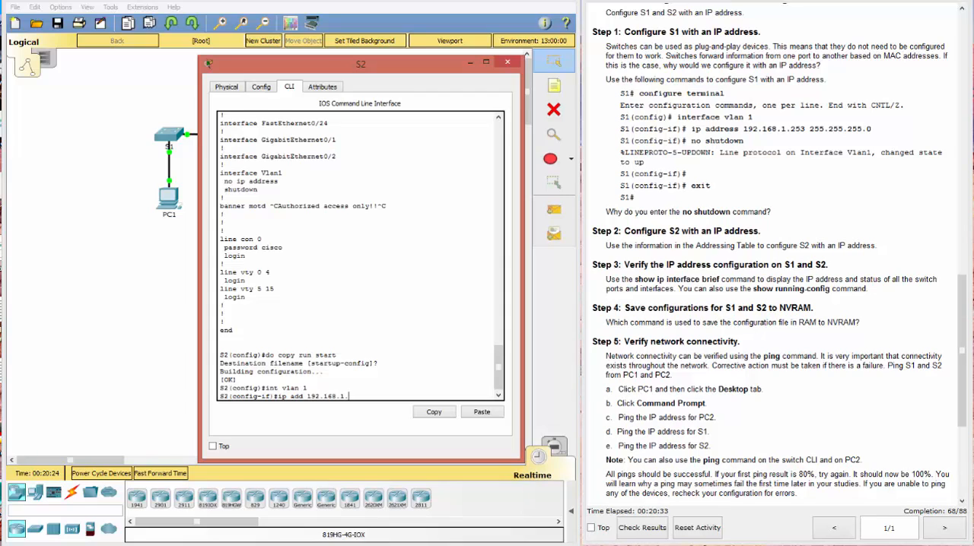
scroll("up", 3)
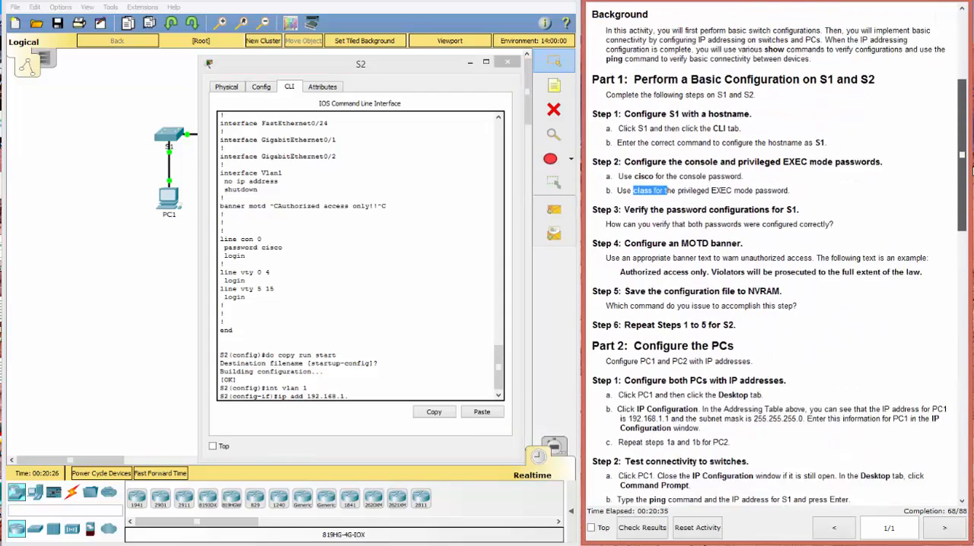
scroll("up", 3)
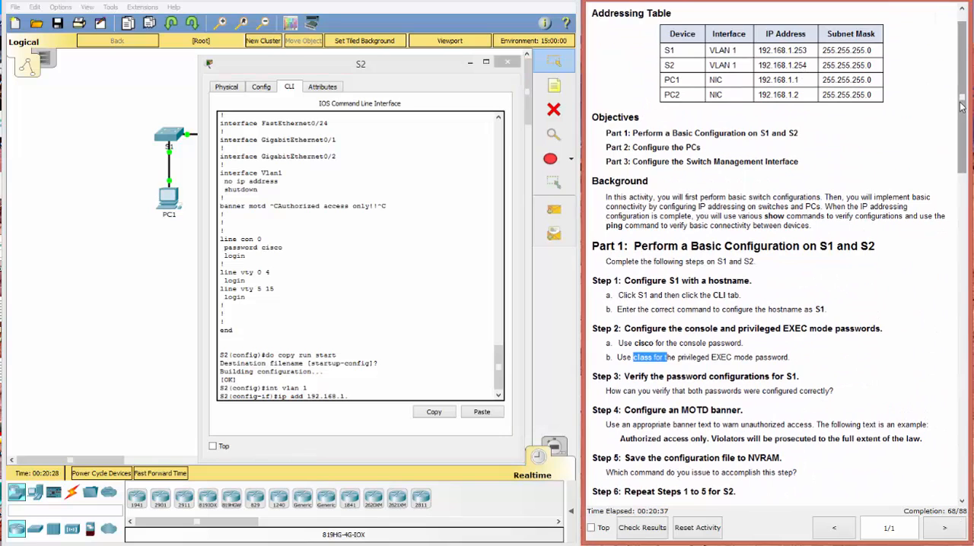
scroll("down", 3)
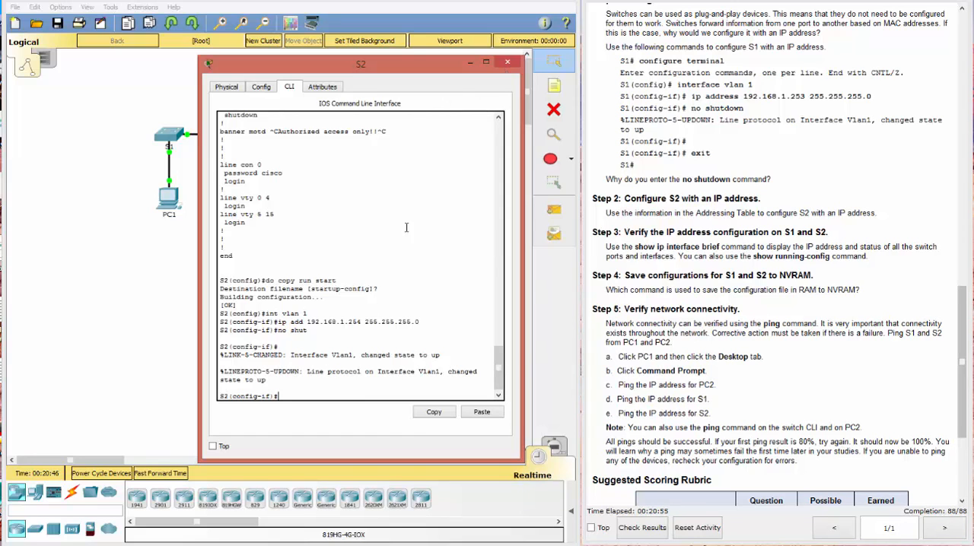
scroll("down", 3)
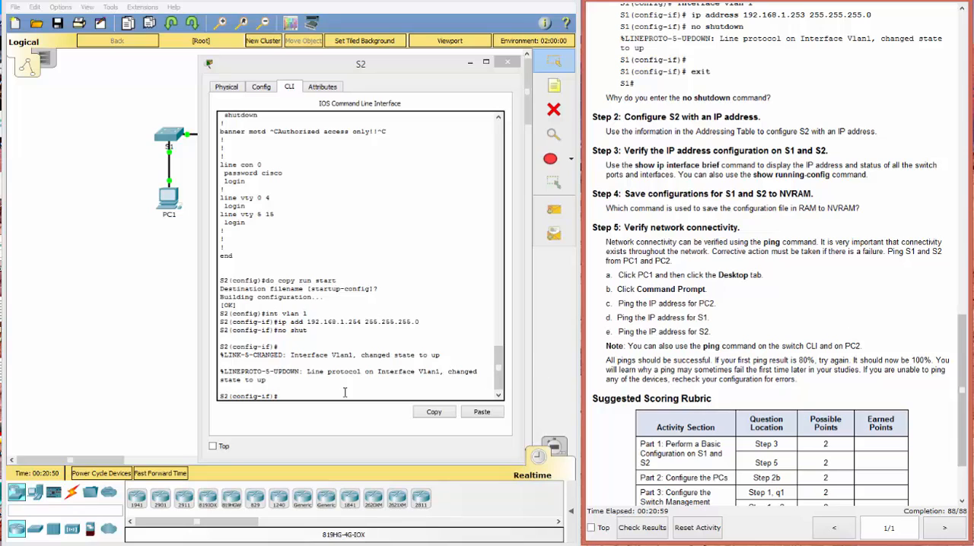
- Save S2's configuration to NVRAM with copy run start and review the running configuration
type("do copy run star")
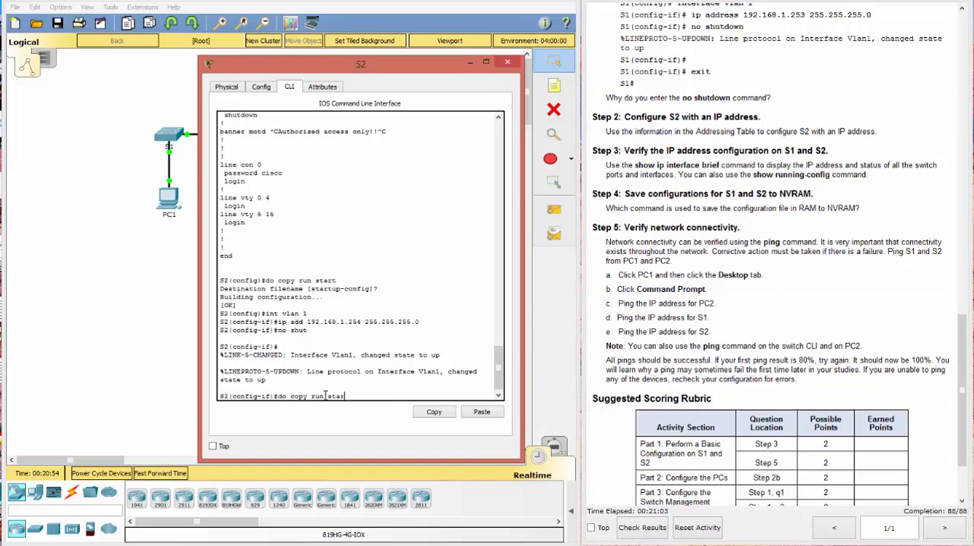
key("Return")
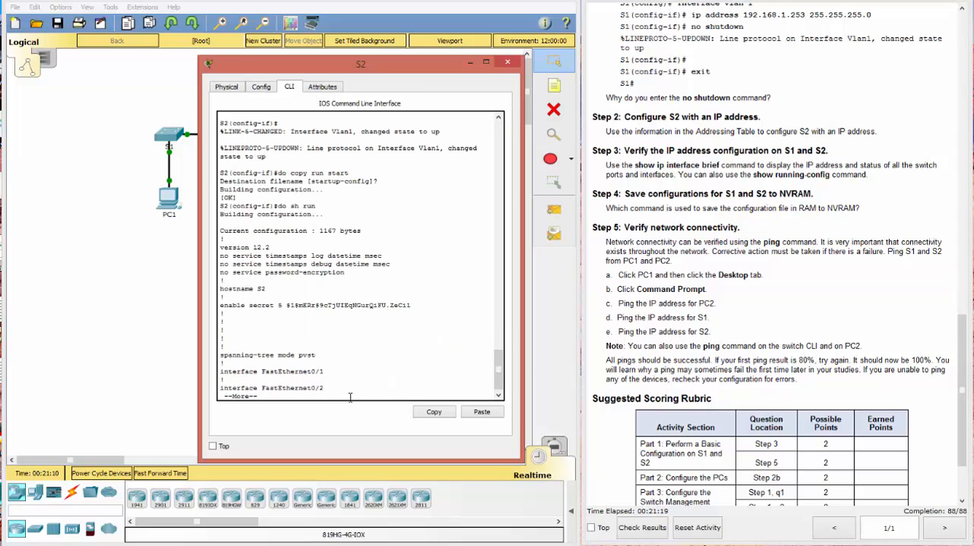
double_click(313, 304)
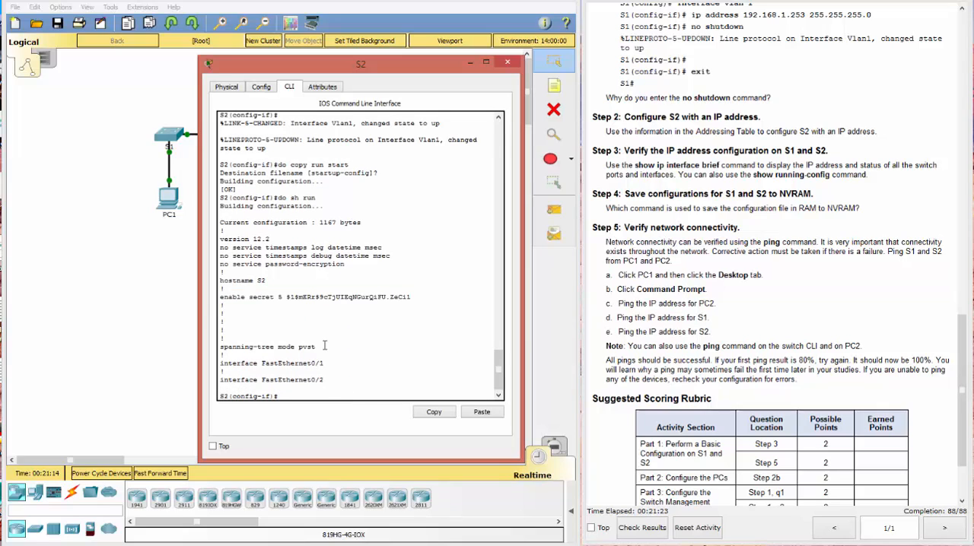
type("do sh run")
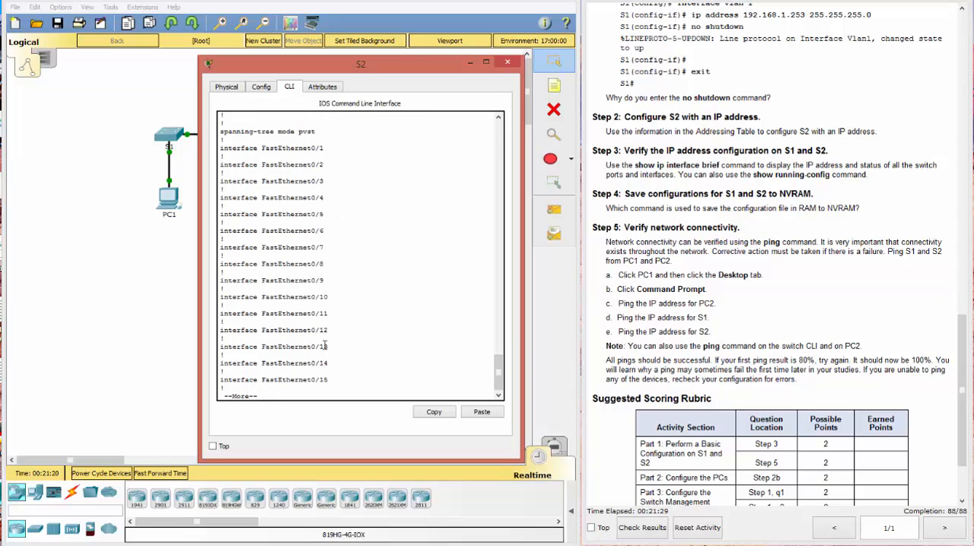
scroll("down", 3)
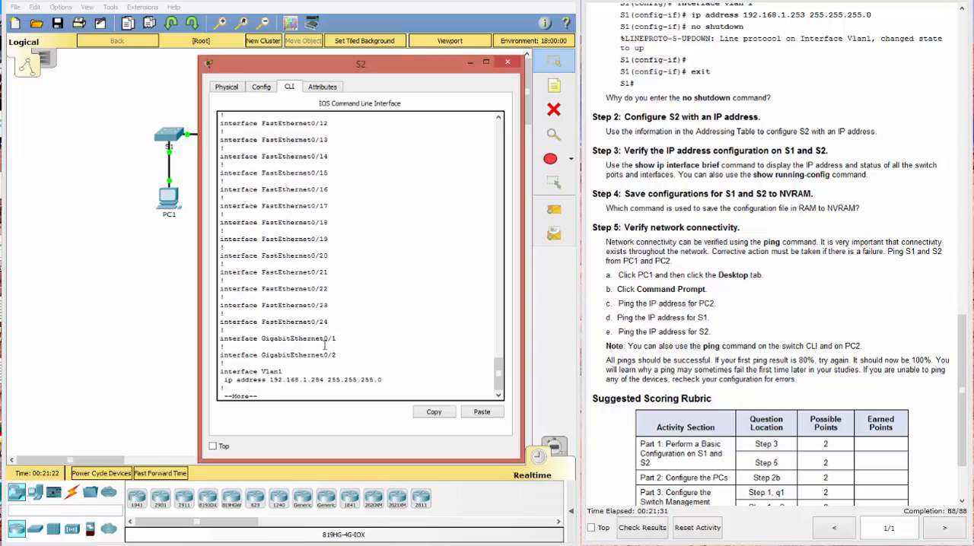
scroll("down", 3)
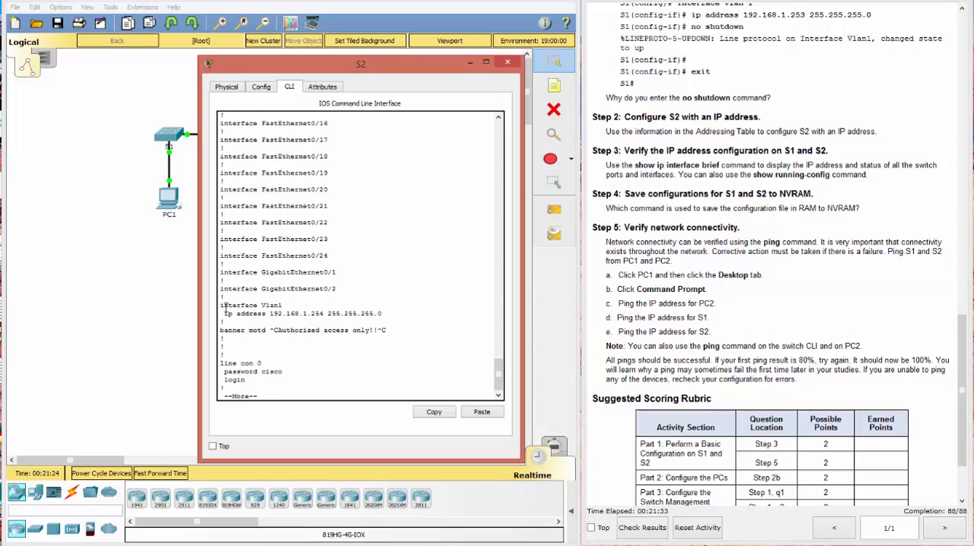
left_click_drag(219, 304, 380, 314)
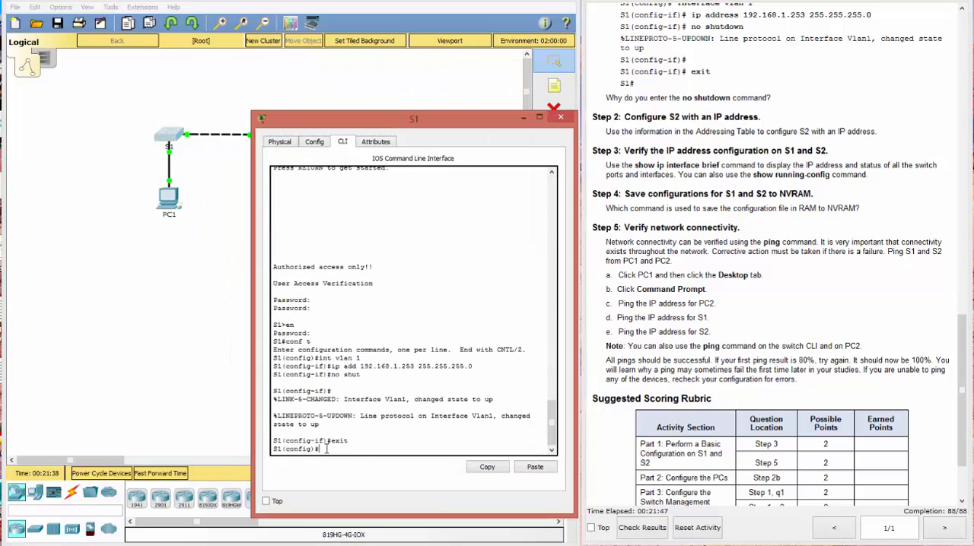
- Save S1's running configuration to NVRAM, then bring up PC1's command prompt
type("do copu")
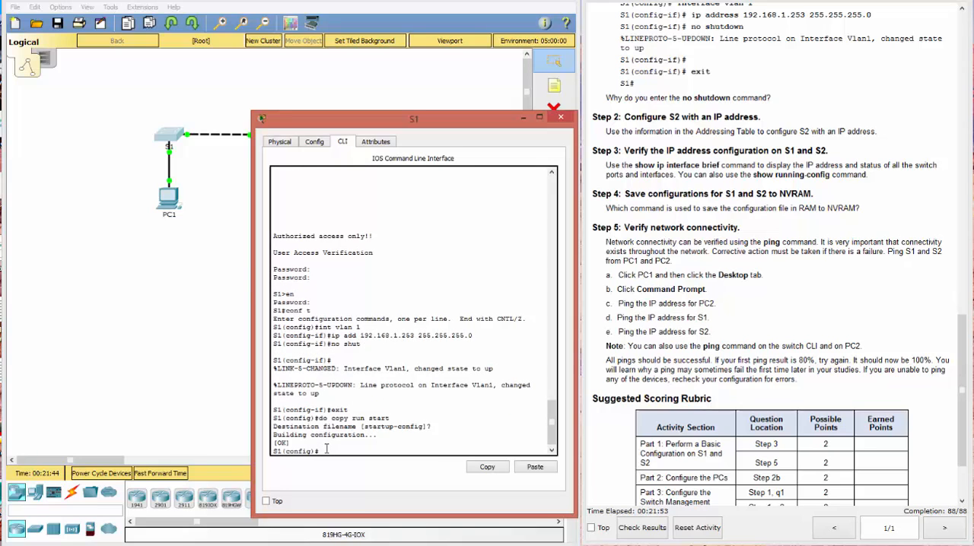
left_click(560, 116)
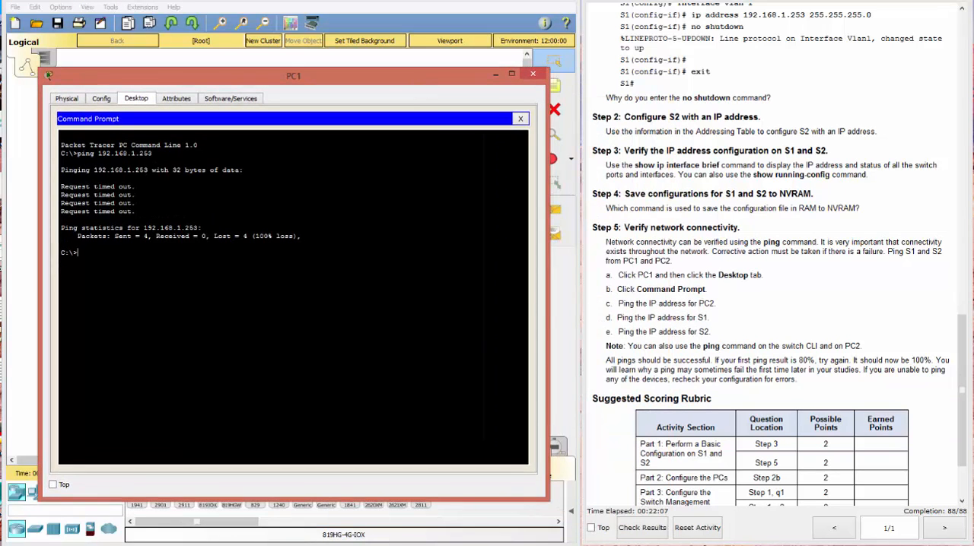
- Ping 192.168.1.2, 192.168.1.253 and 192.168.1.254 from PC1 and confirm replies
type("pin")
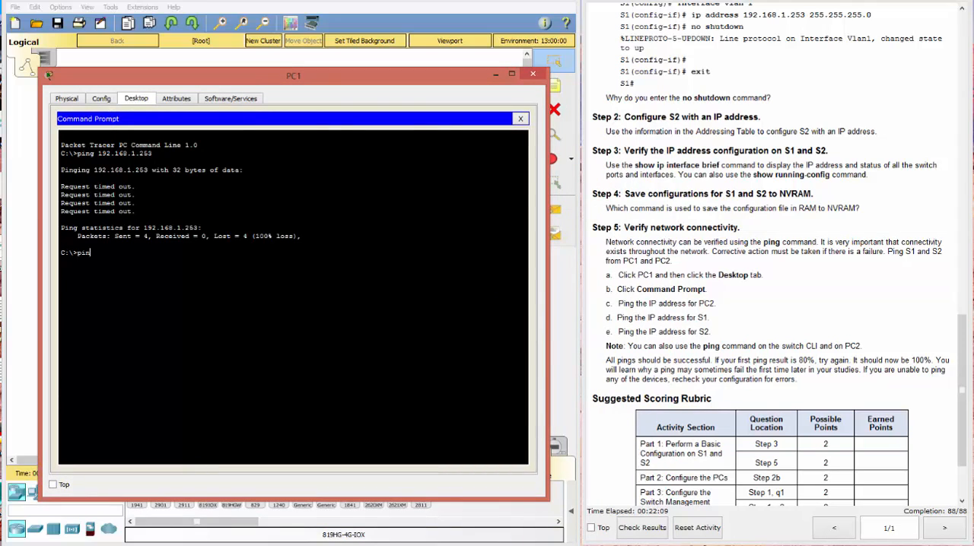
type("ping 192.168.1.2")
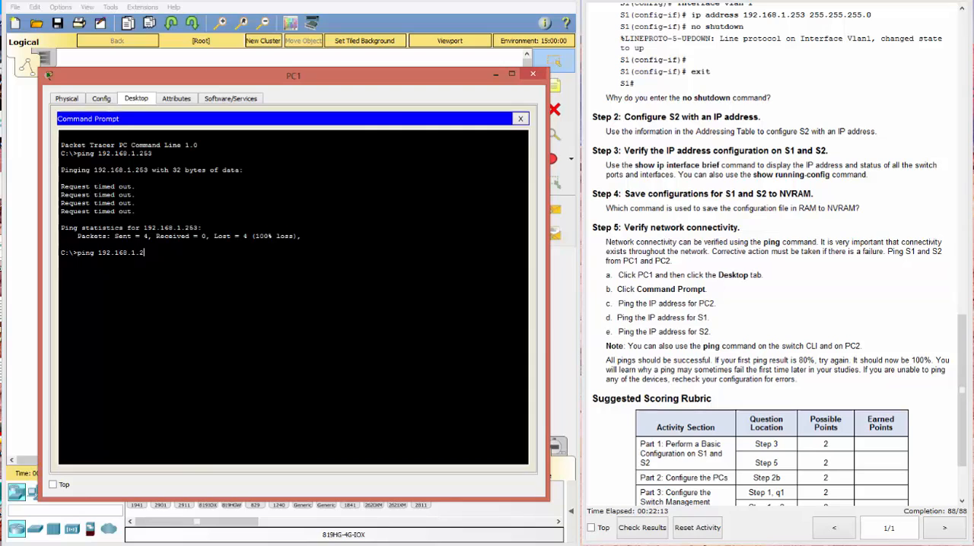
key("Return")
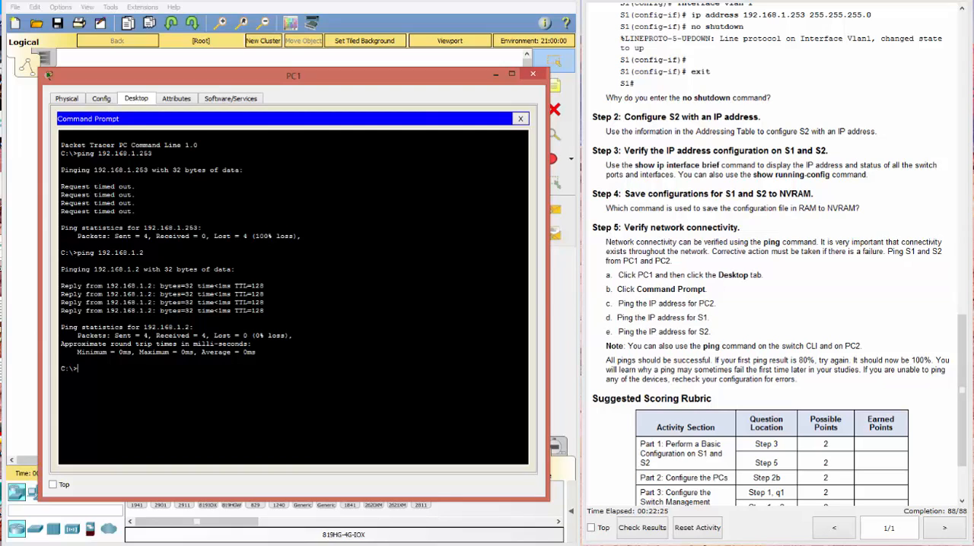
type("ping 192.168.1.253")
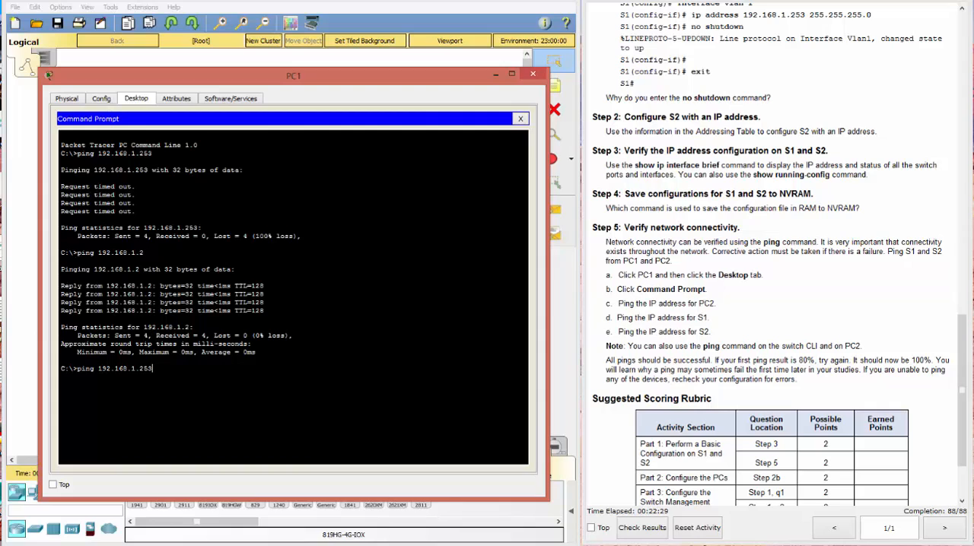
key("Return")
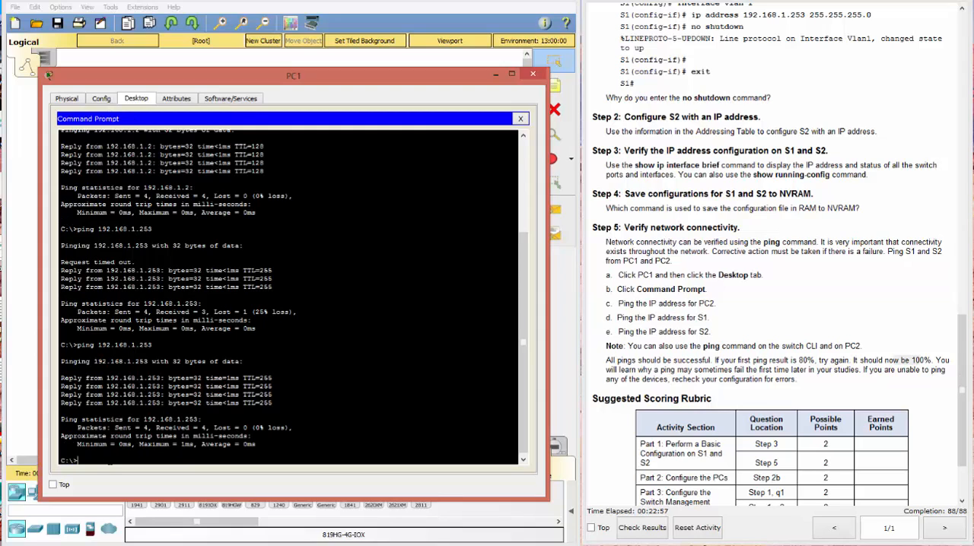
type("ping 192.168.1.254")
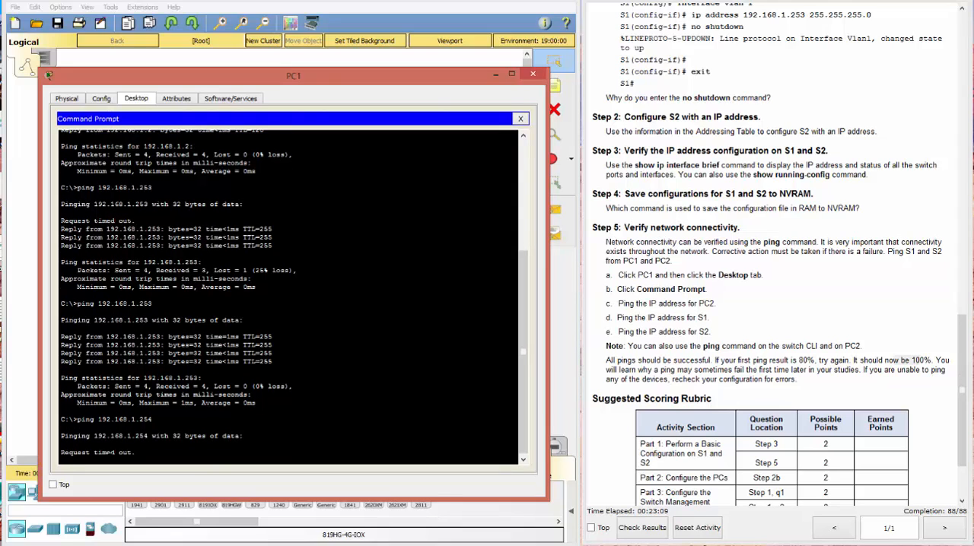
scroll("down", 3)
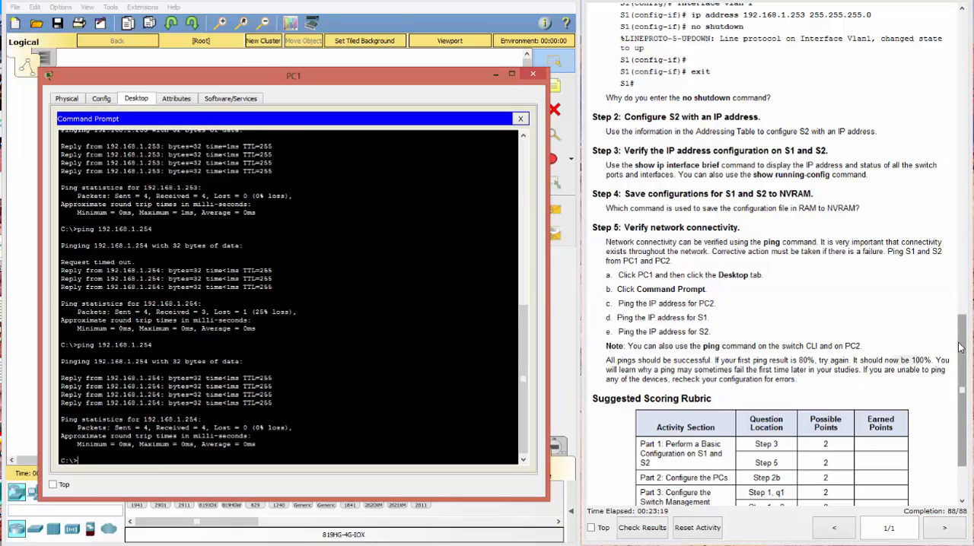
scroll("down", 3)
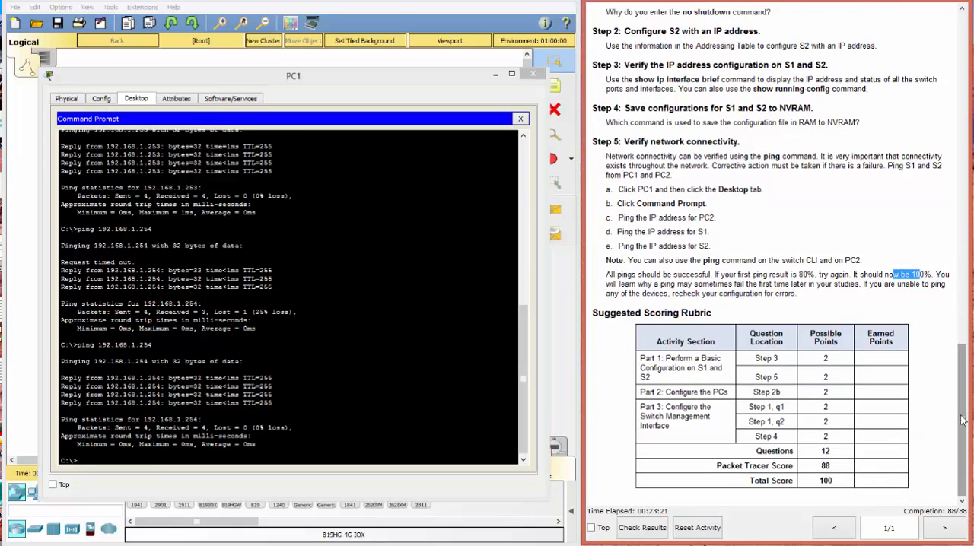